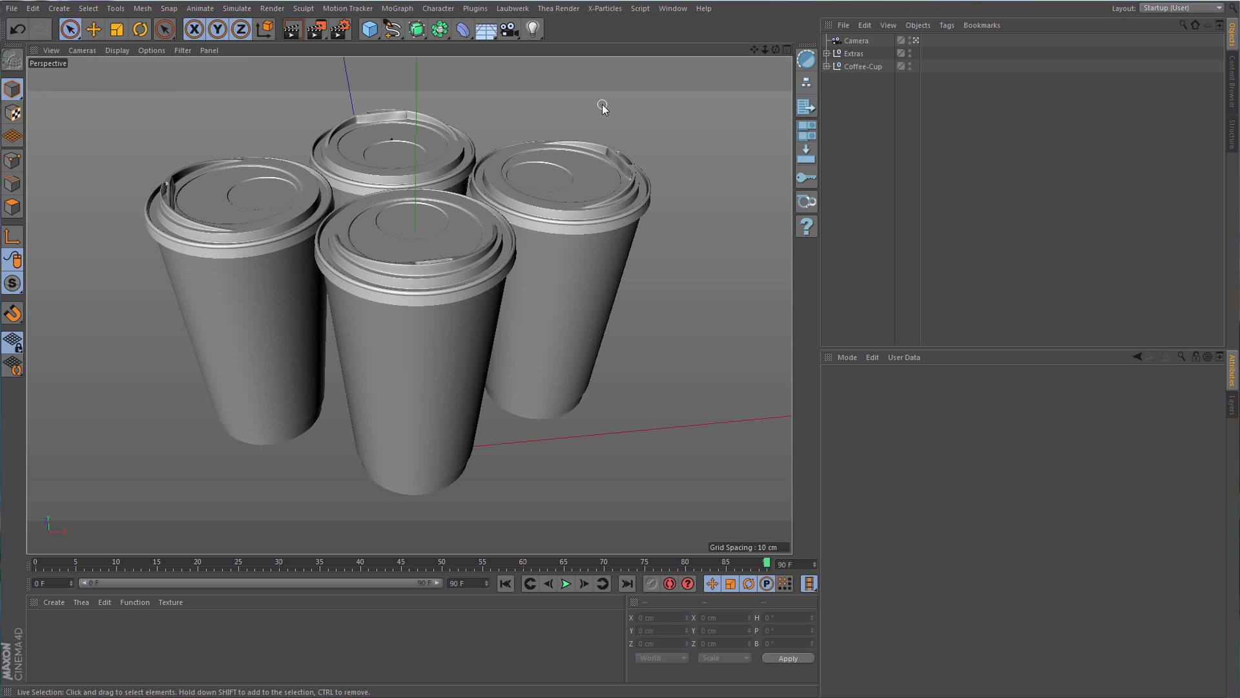
mouse_move(595, 93)
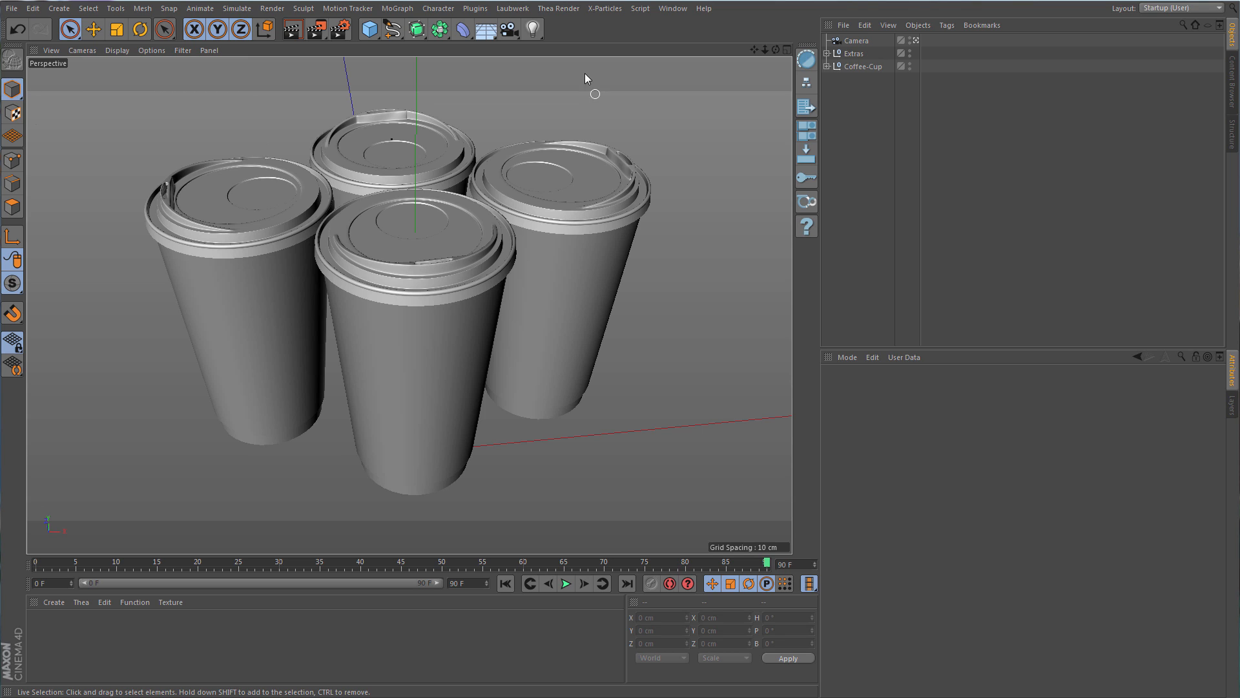
Bring up the Thea Render plugin command list from the main menu bar.
click(558, 9)
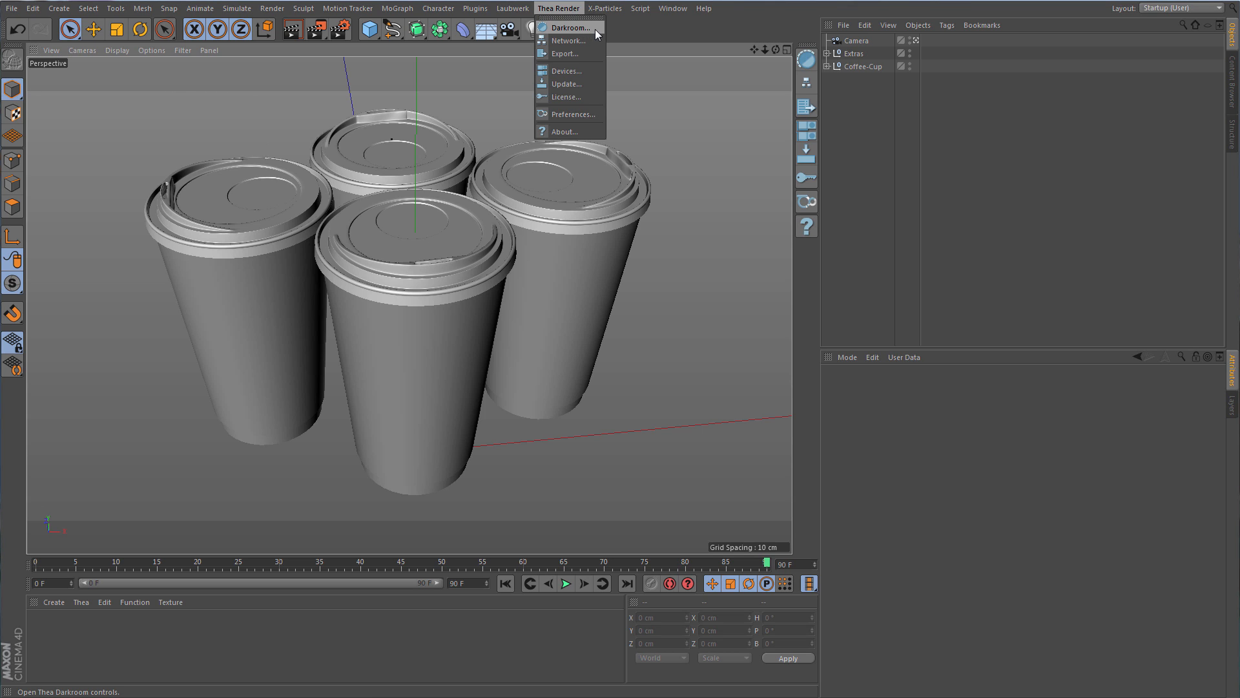
Launch the Thea Darkroom window and review its modes, leaving Interactive Mode selected.
click(568, 27)
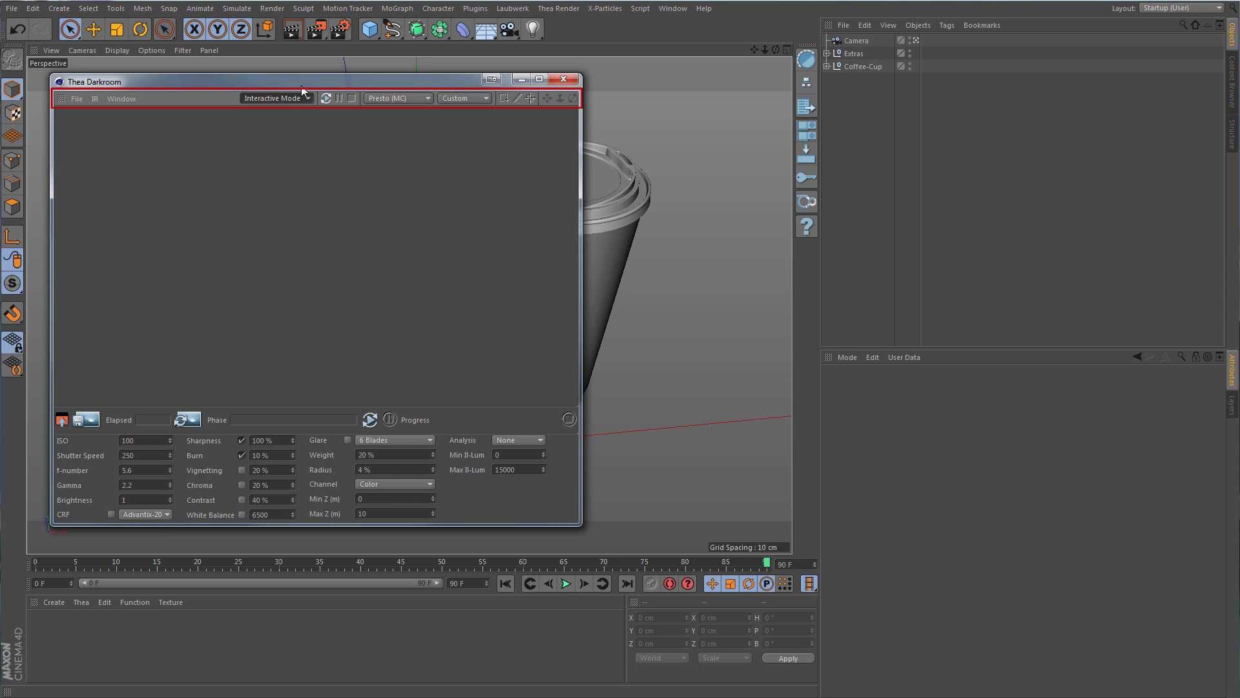
mouse_move(290, 105)
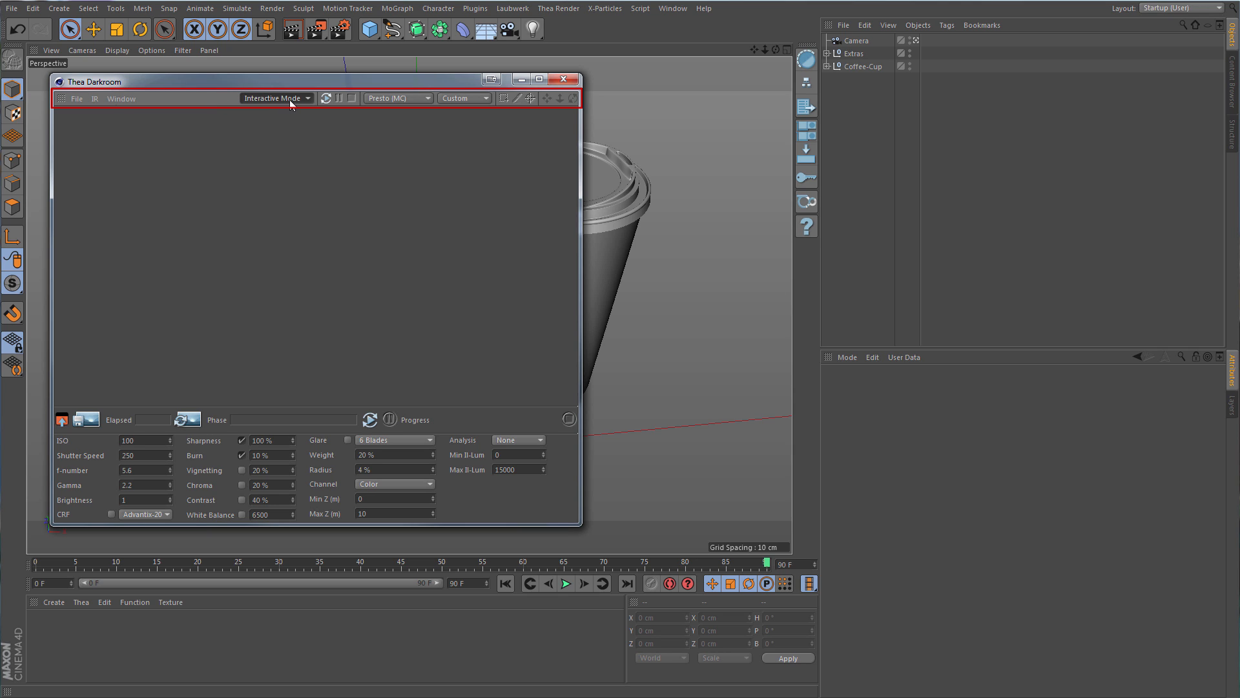
mouse_move(395, 104)
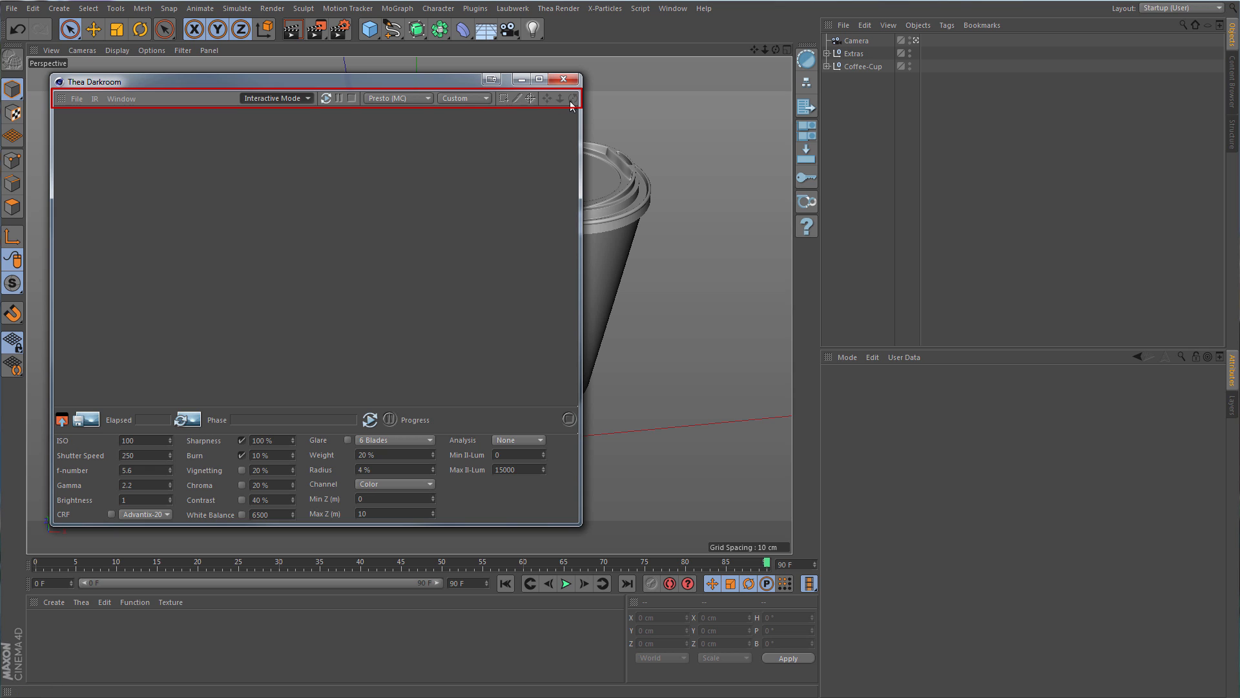
mouse_move(530, 137)
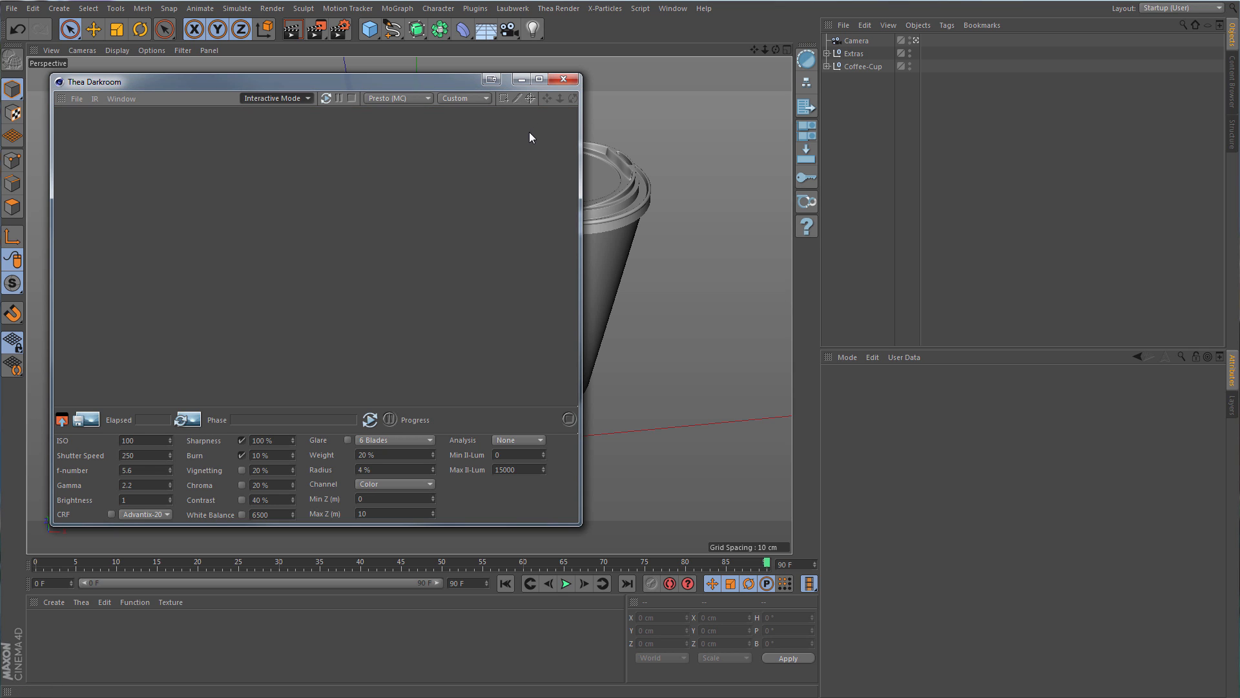
click(305, 97)
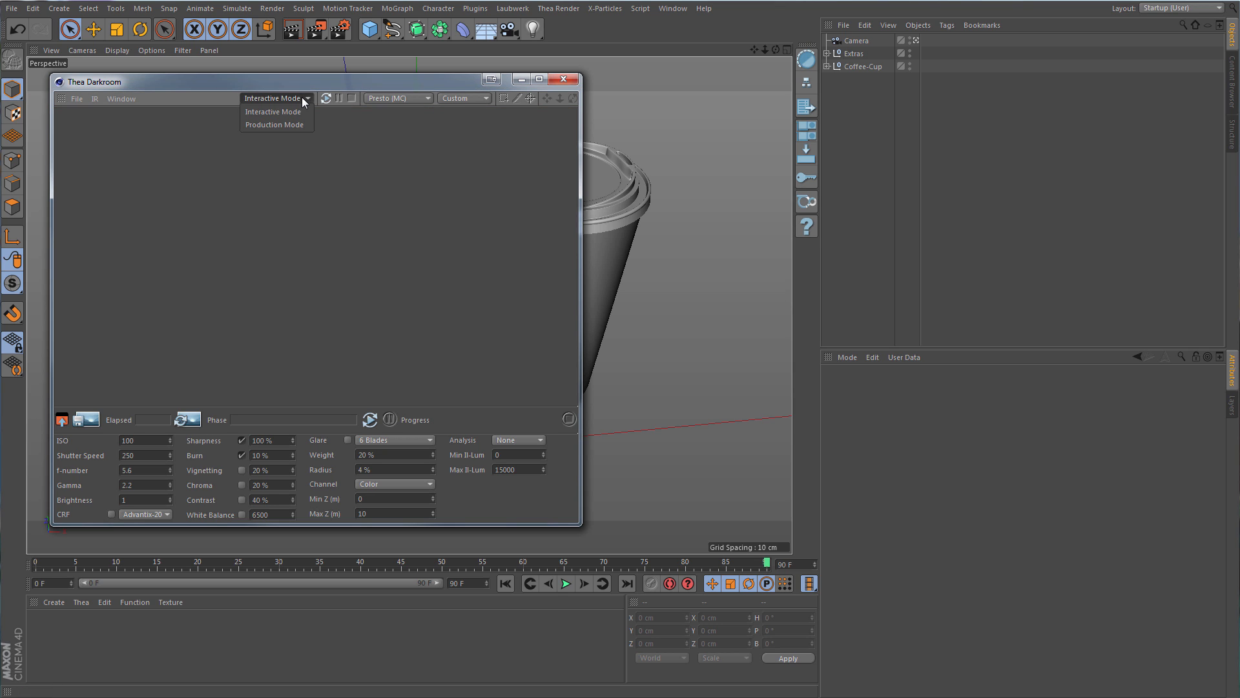
mouse_move(273, 111)
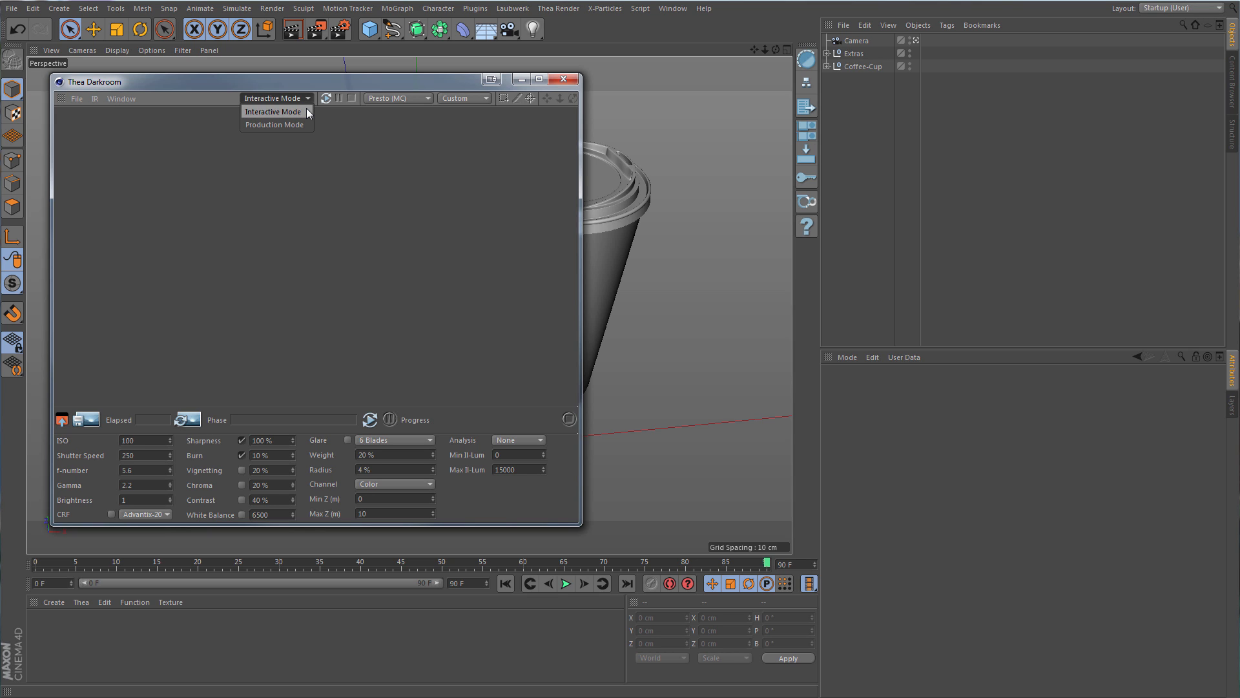
mouse_move(301, 127)
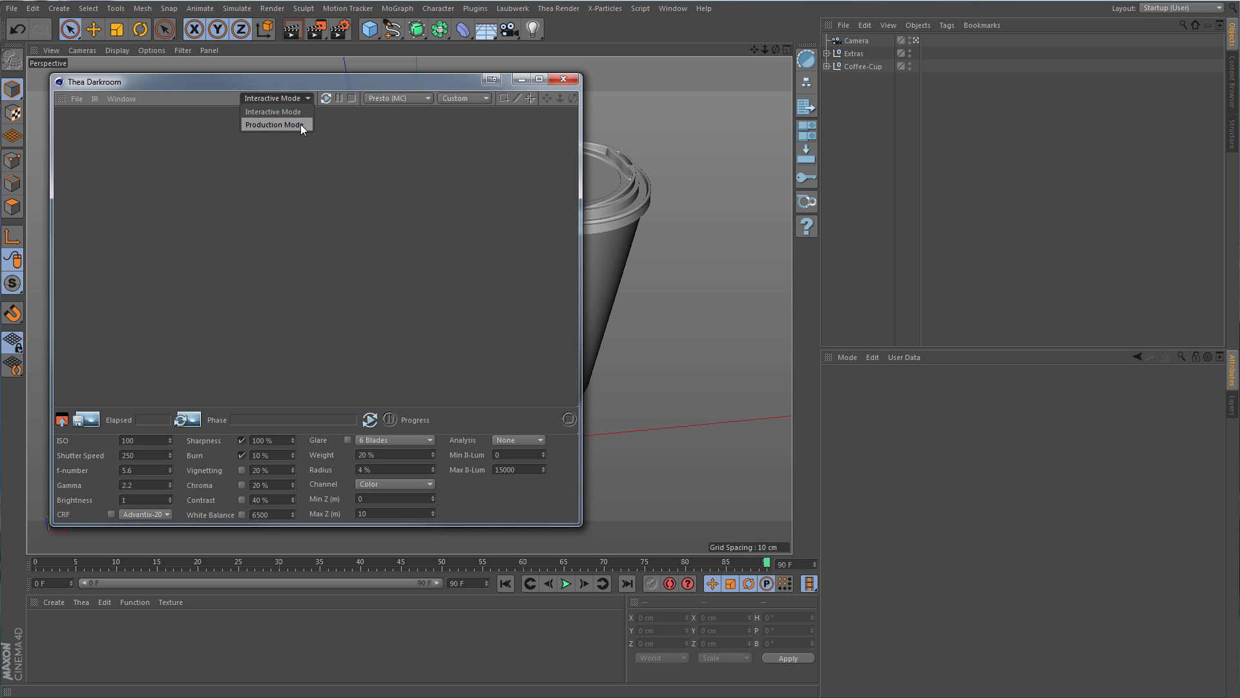
mouse_move(276, 111)
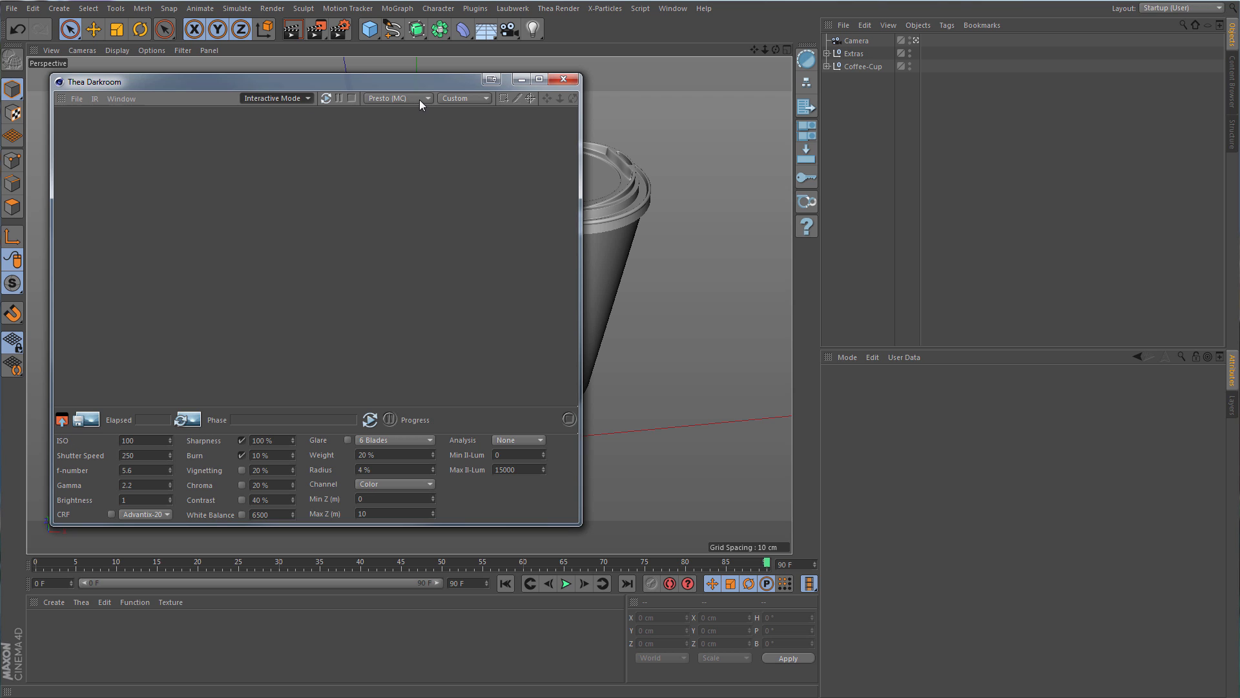
Switch the Darkroom render engine to Presto (AO).
click(398, 98)
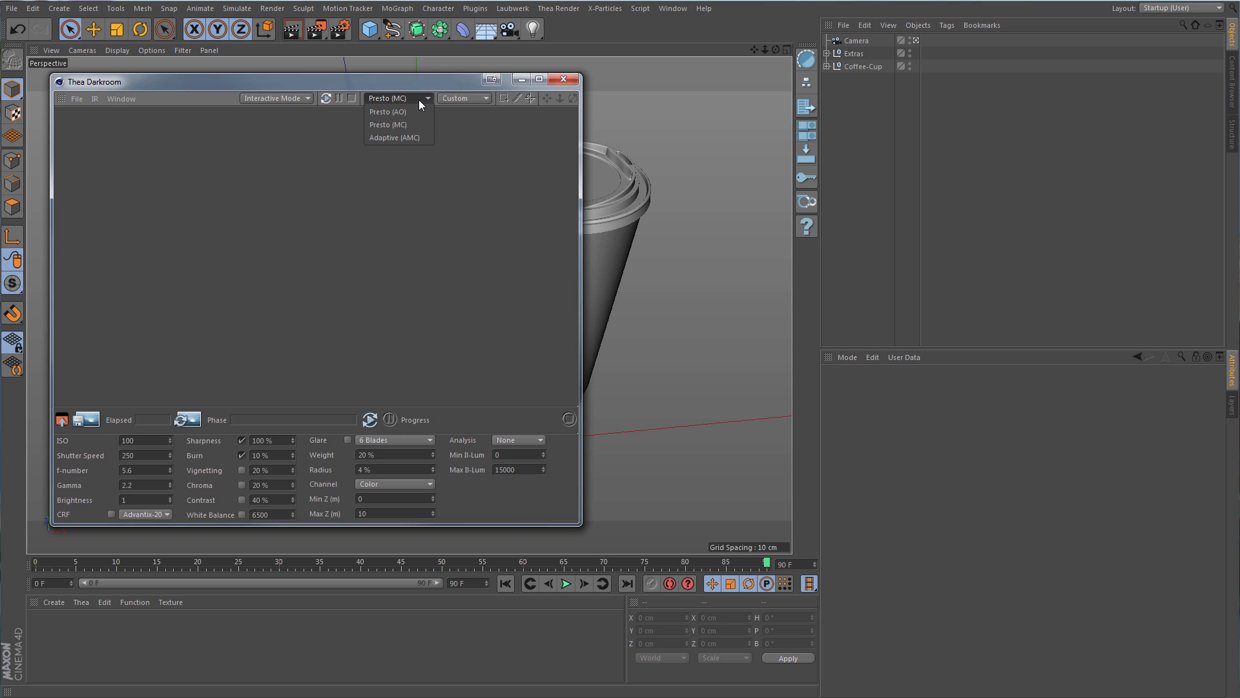
click(388, 111)
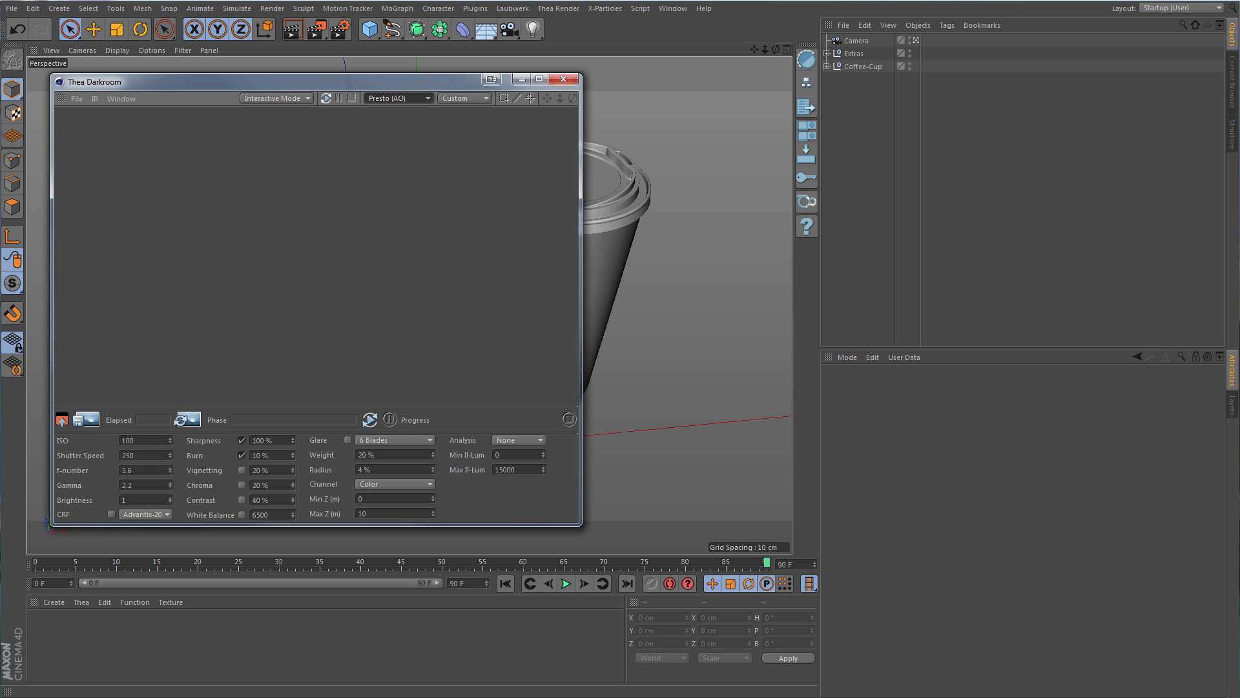
mouse_move(420, 186)
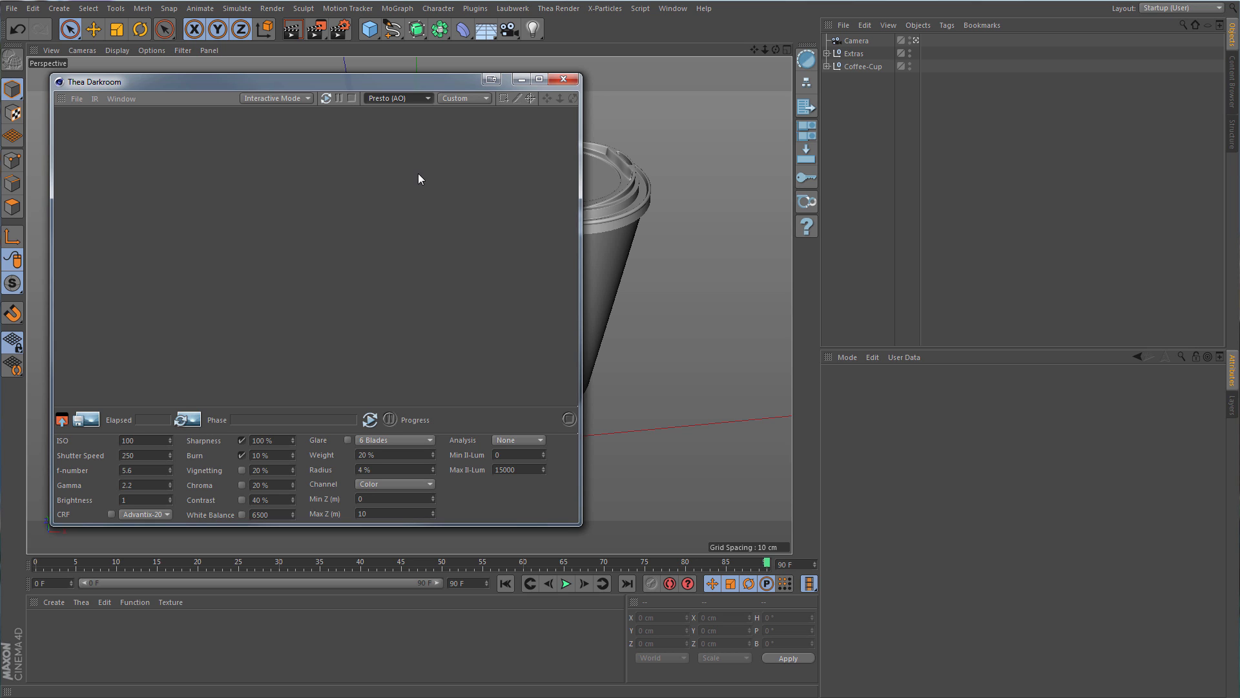
Choose the Custom output resolution, keeping 800 × 450, and close Render Settings.
click(484, 98)
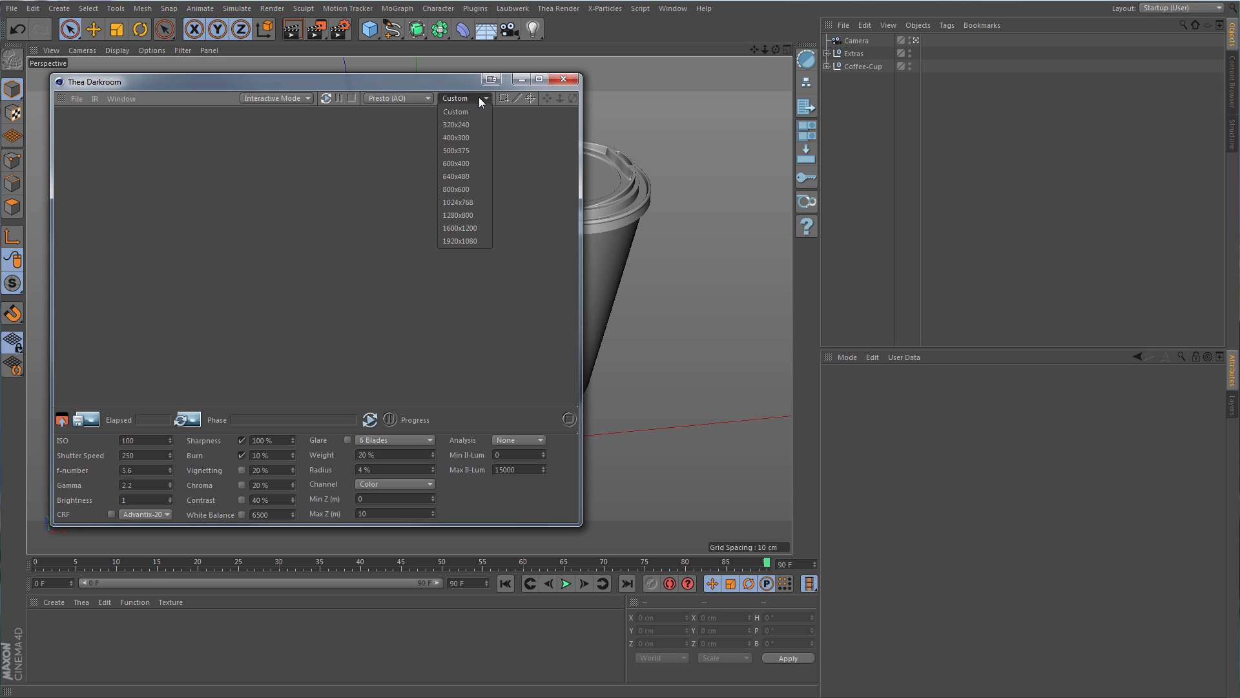
mouse_move(463, 137)
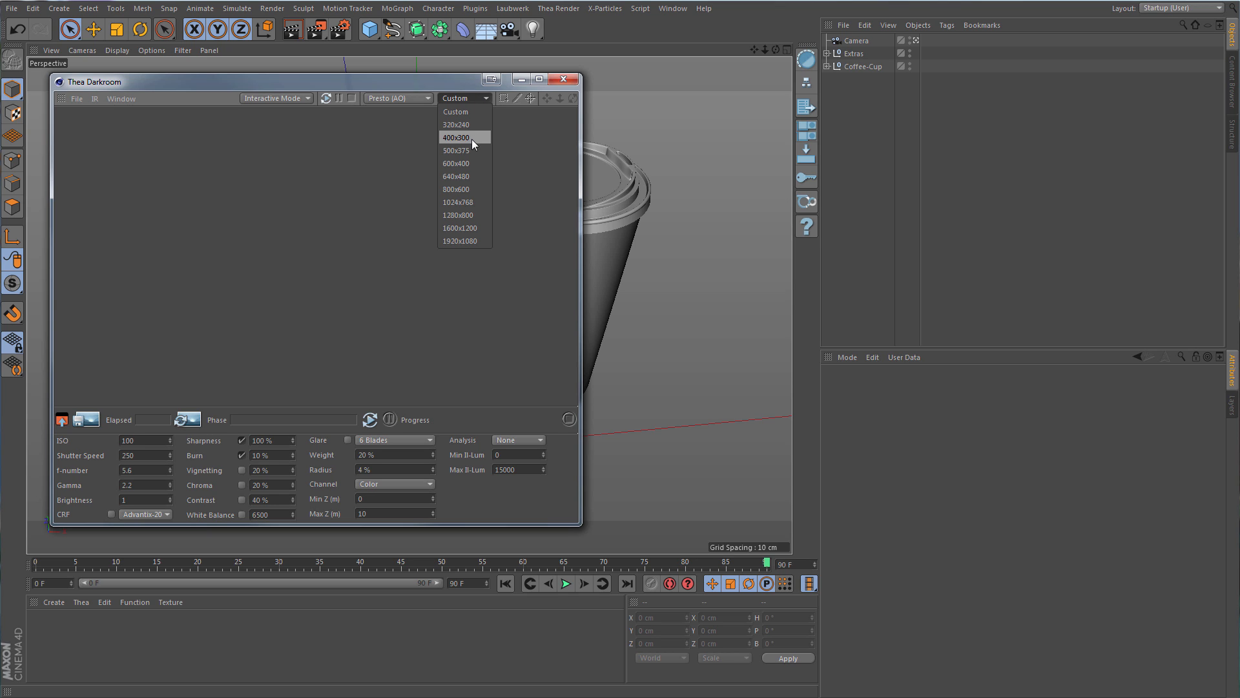
mouse_move(470, 111)
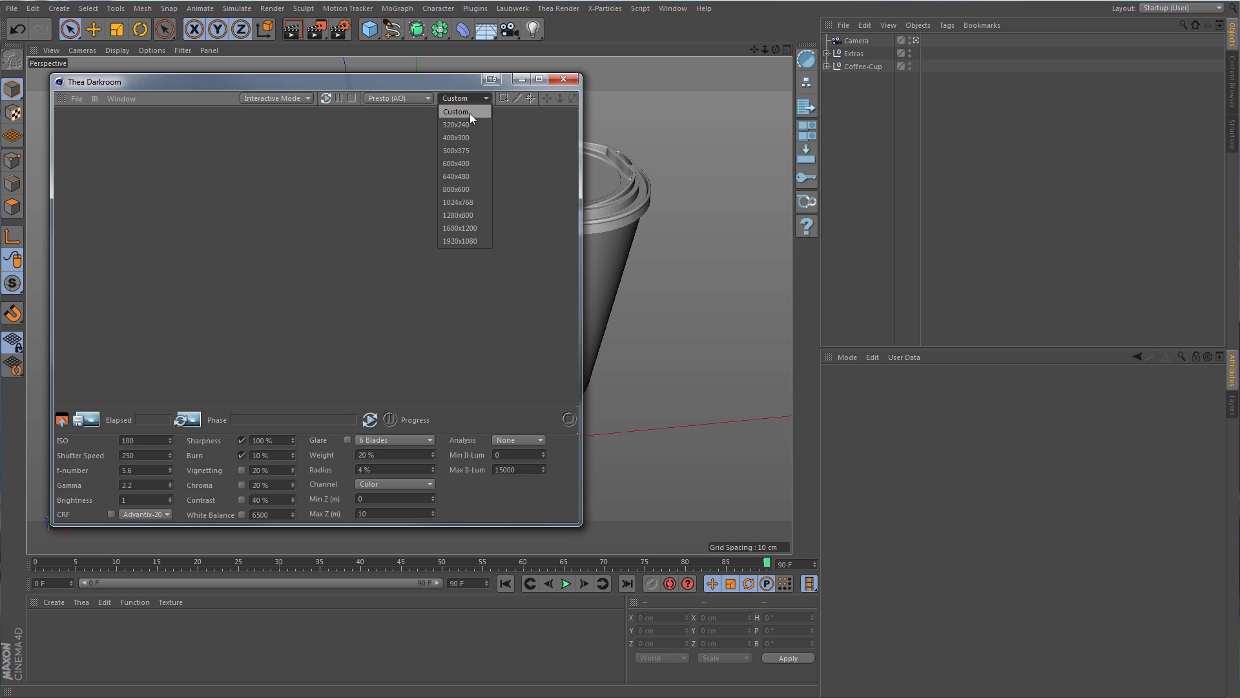
click(338, 29)
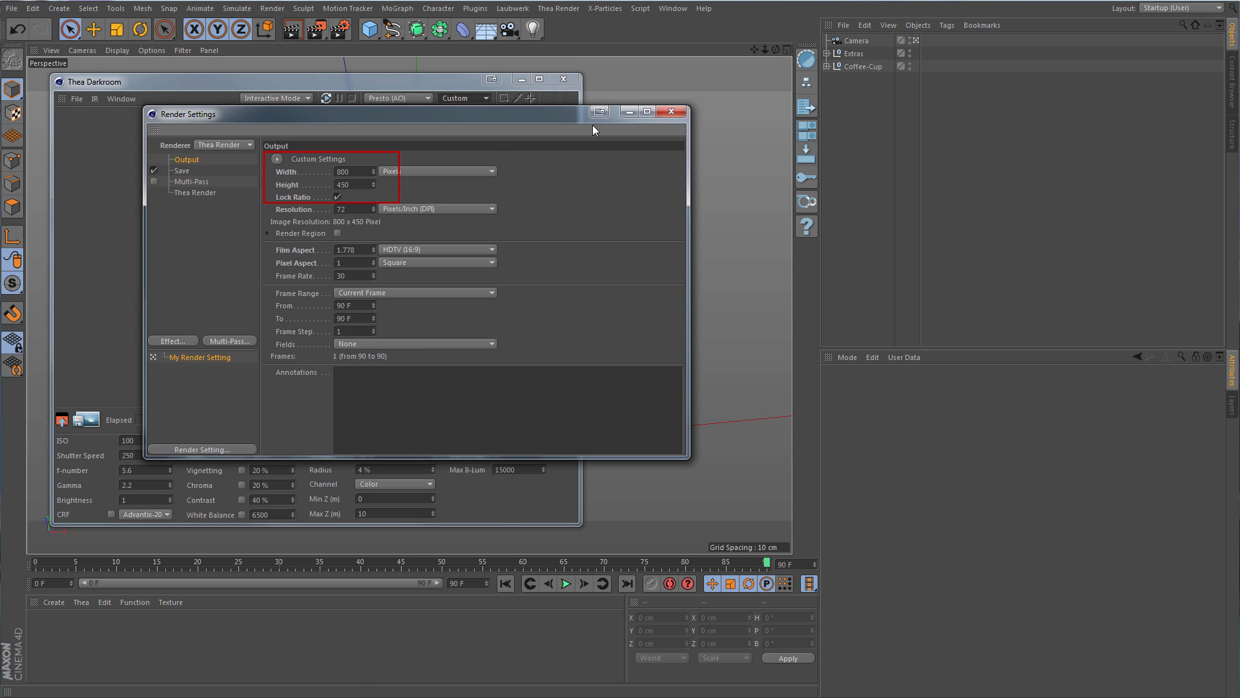
click(670, 111)
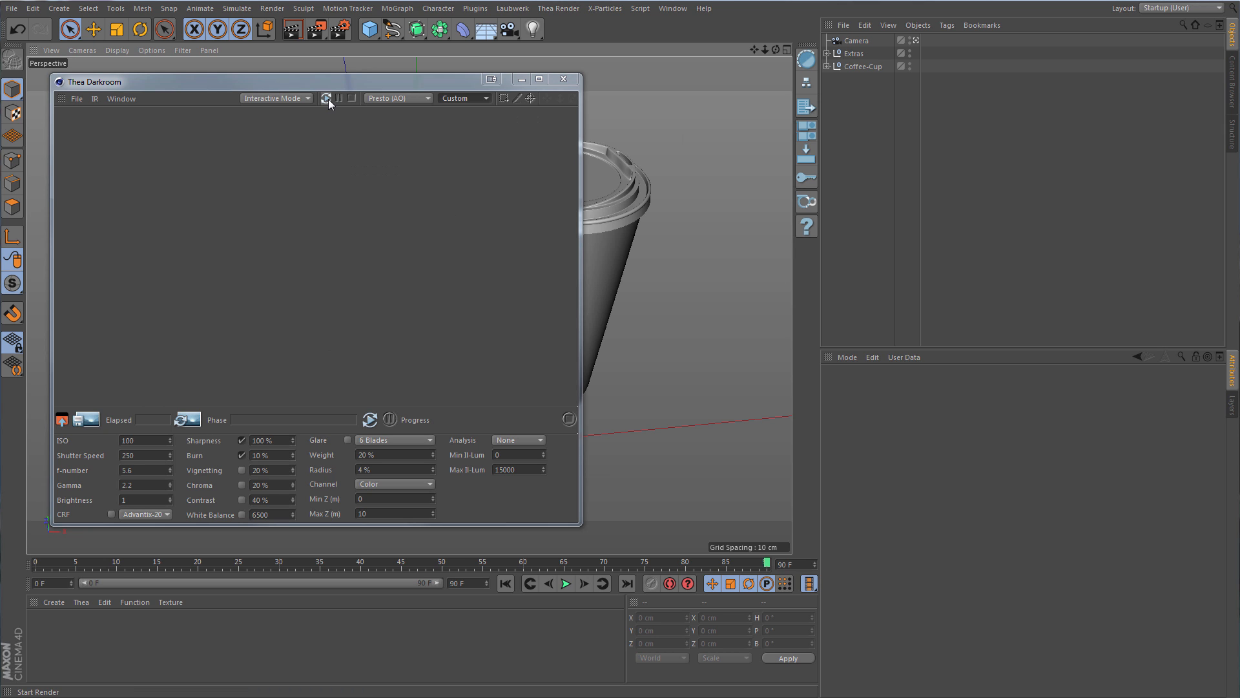
Start the interactive Presto (AO) render, move the Darkroom window aside and orbit around the cups.
click(326, 98)
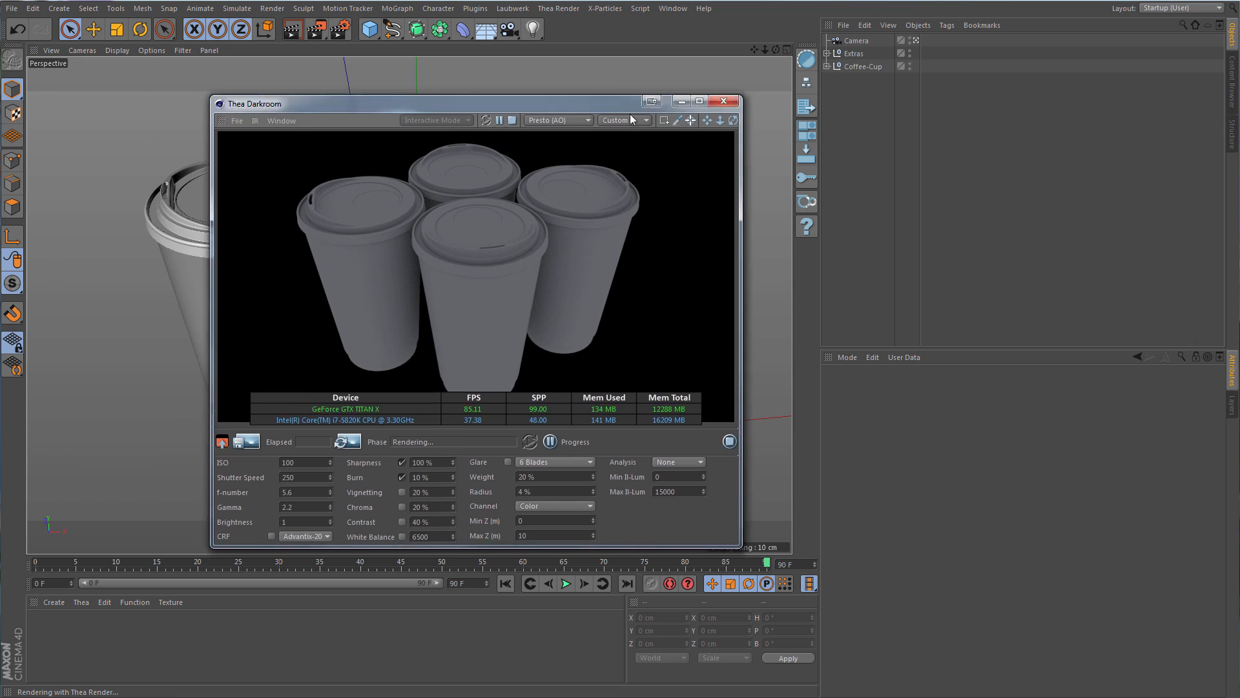
click(704, 99)
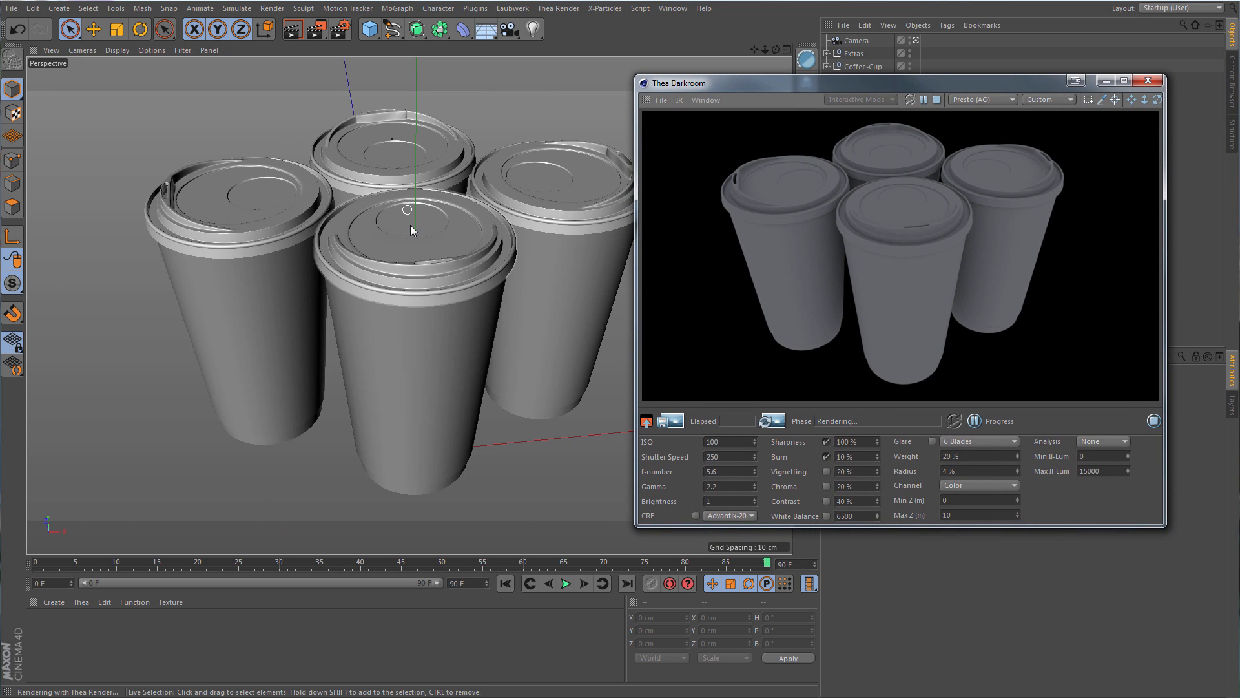
drag(411, 230, 418, 241)
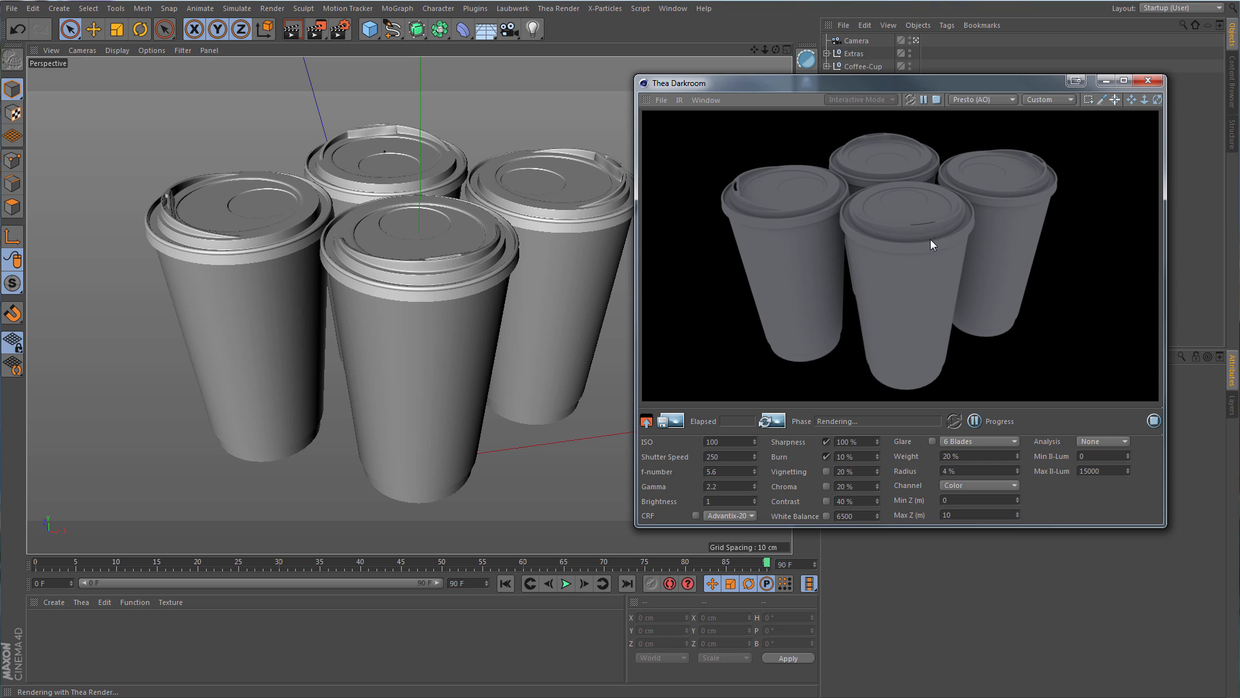
mouse_move(997, 106)
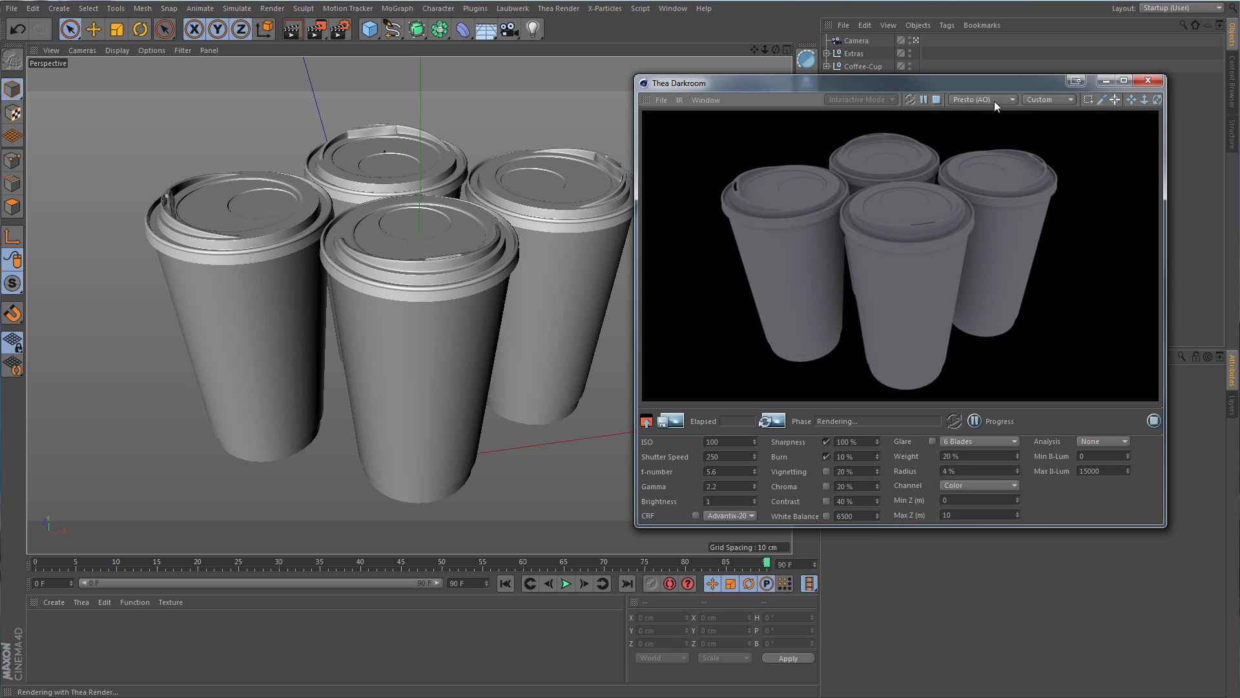
Switch the Darkroom render engine to Presto (MC).
click(982, 99)
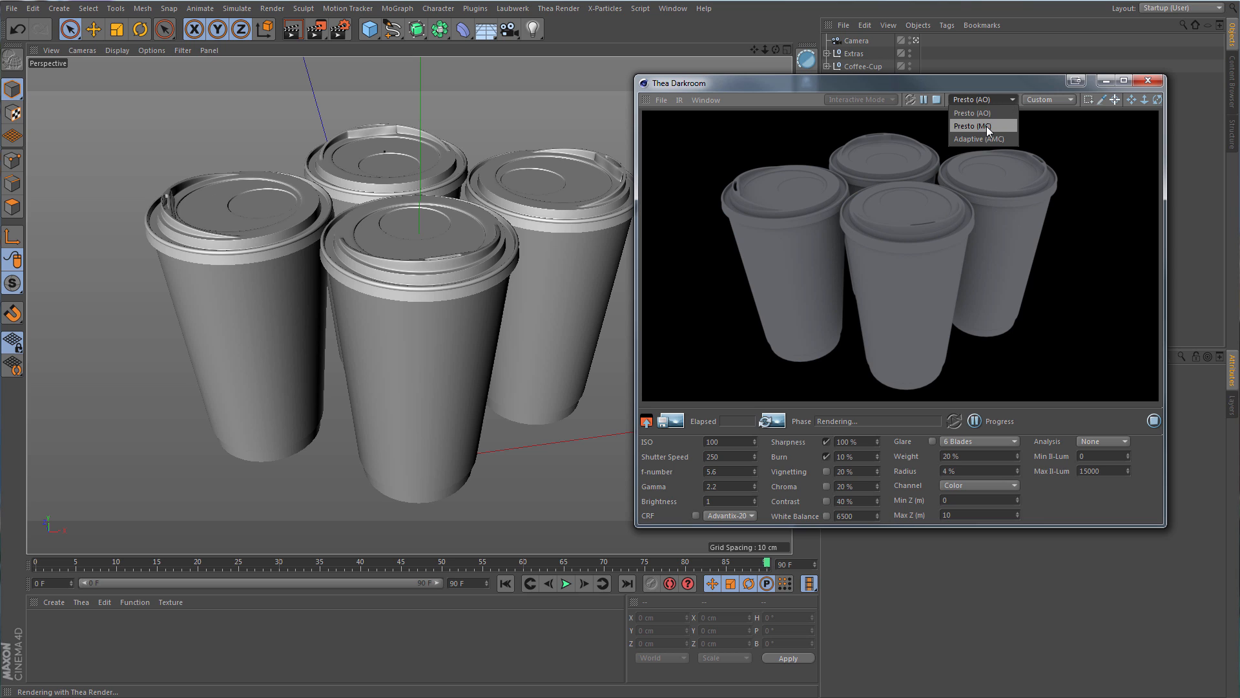
click(984, 125)
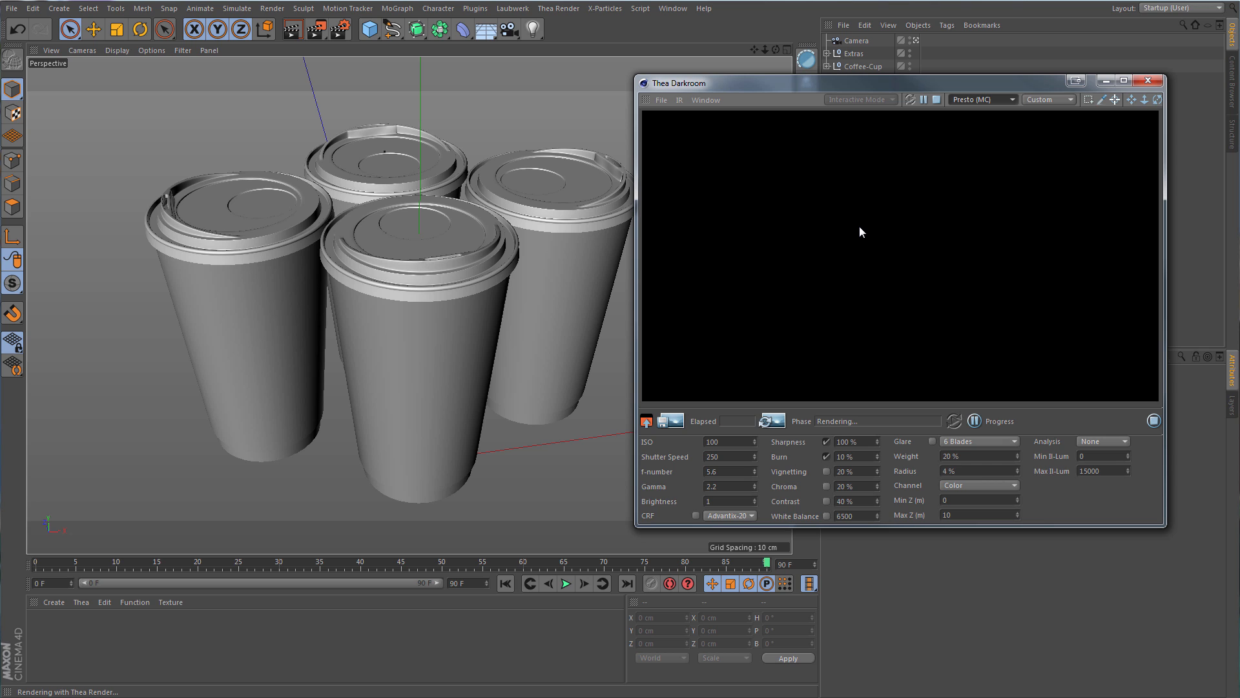
mouse_move(921, 100)
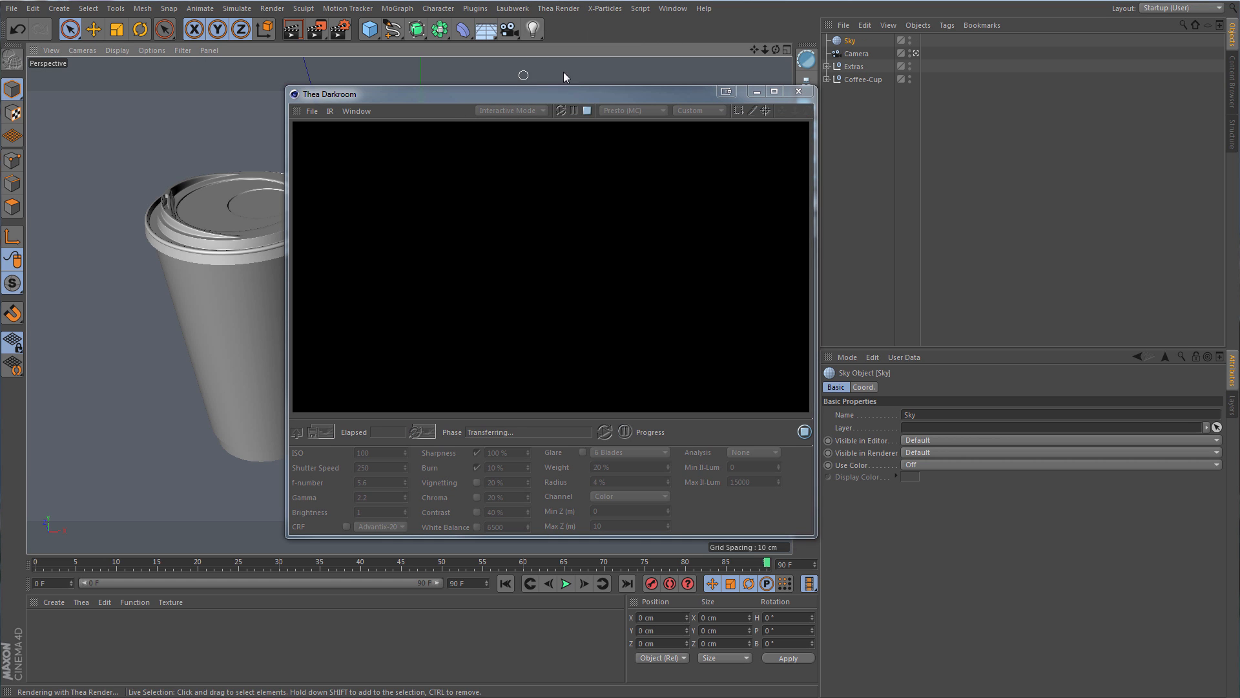
Attach a Thea Sky tag to the Sky object via Thea Render Tags.
right_click(848, 40)
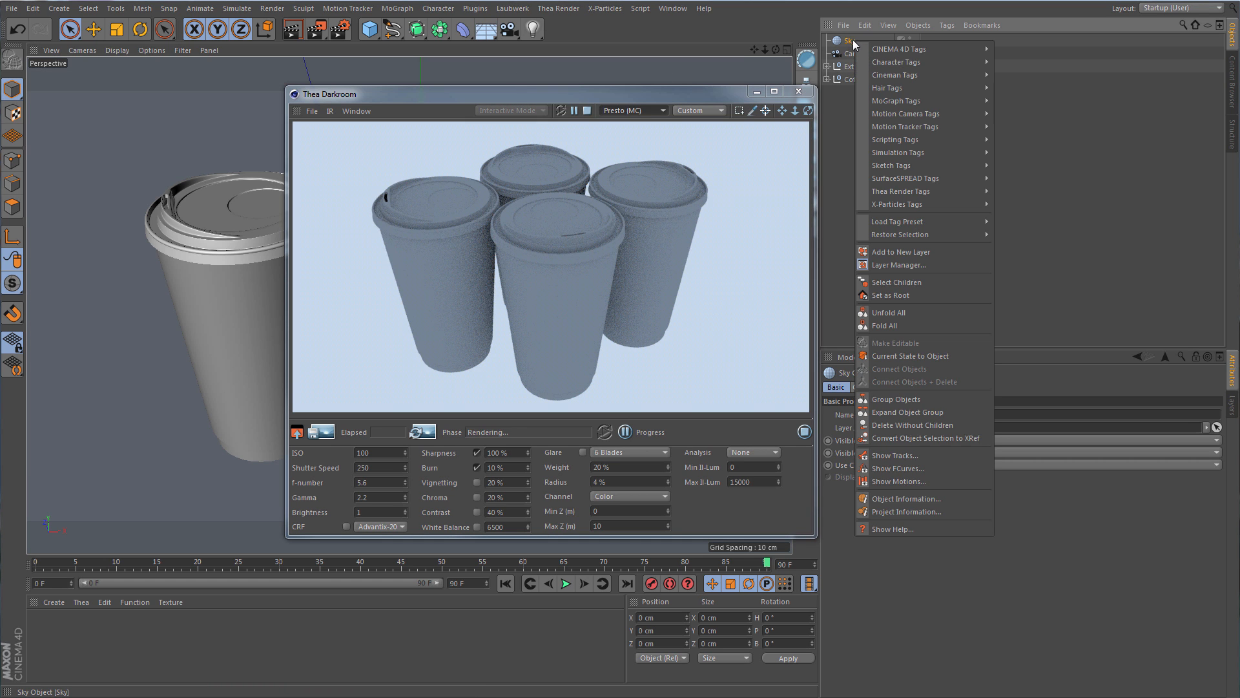
mouse_move(900, 191)
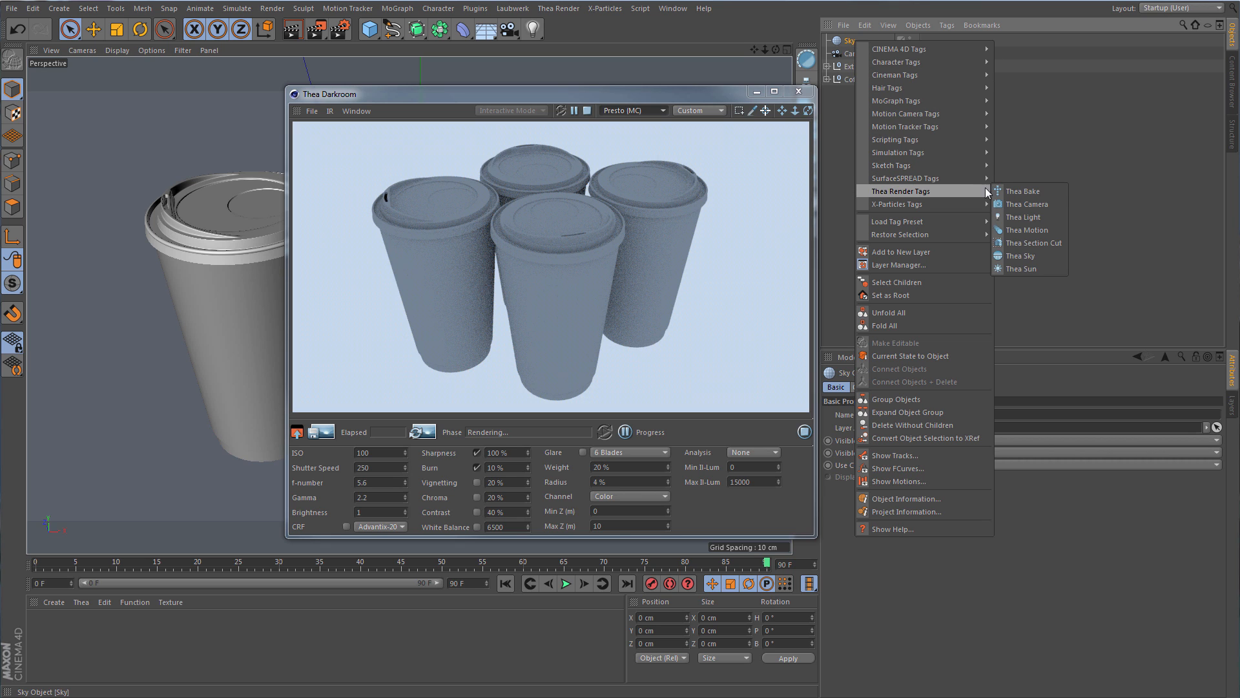
click(1021, 255)
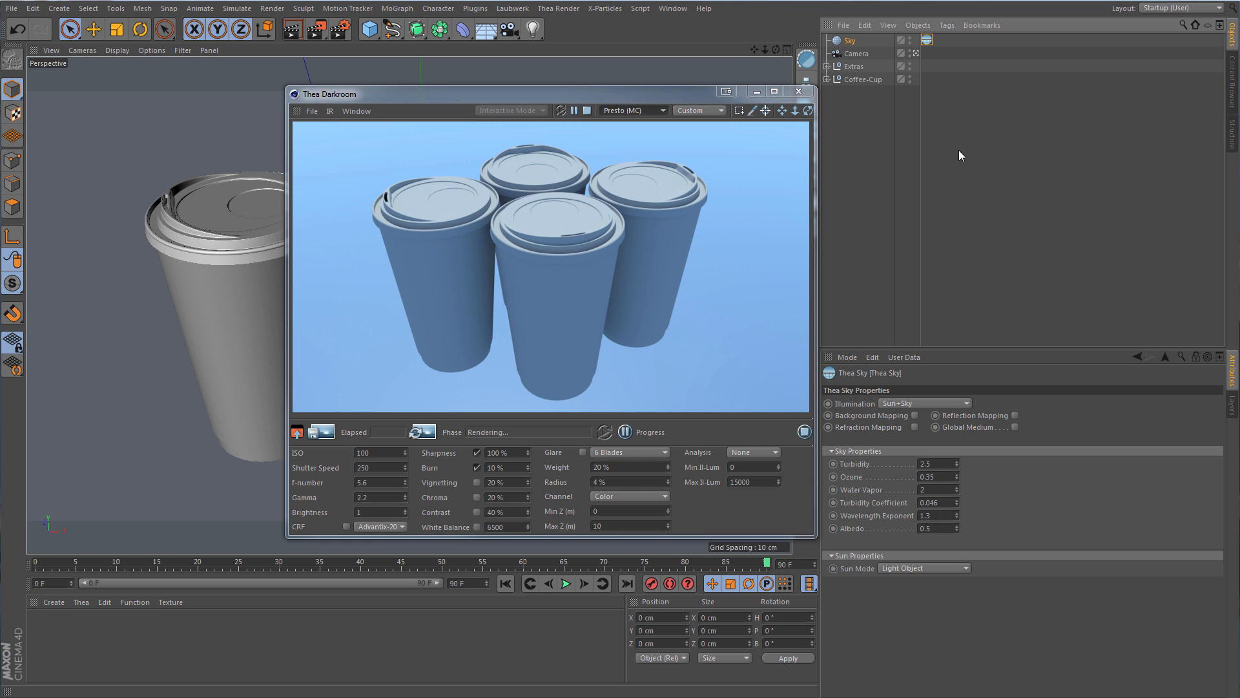
mouse_move(937, 411)
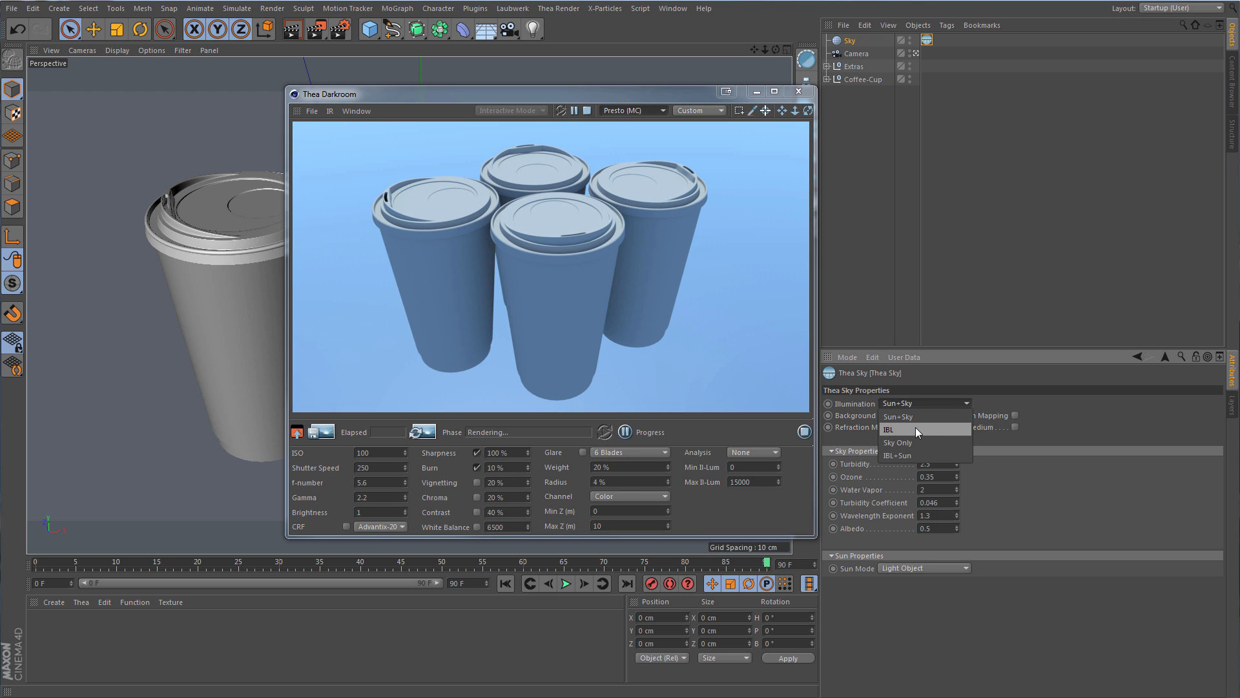
Set the Thea Sky to image-based lighting using HDR_041_Path_Env.hdr.
click(889, 429)
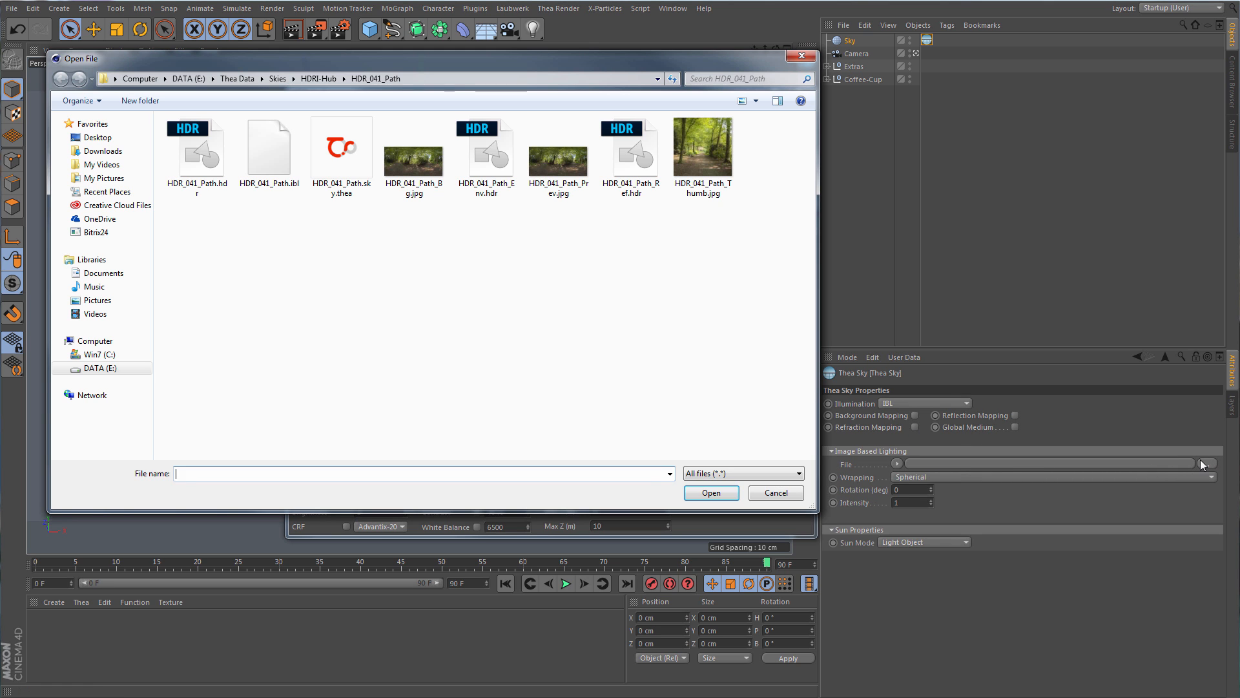
click(486, 150)
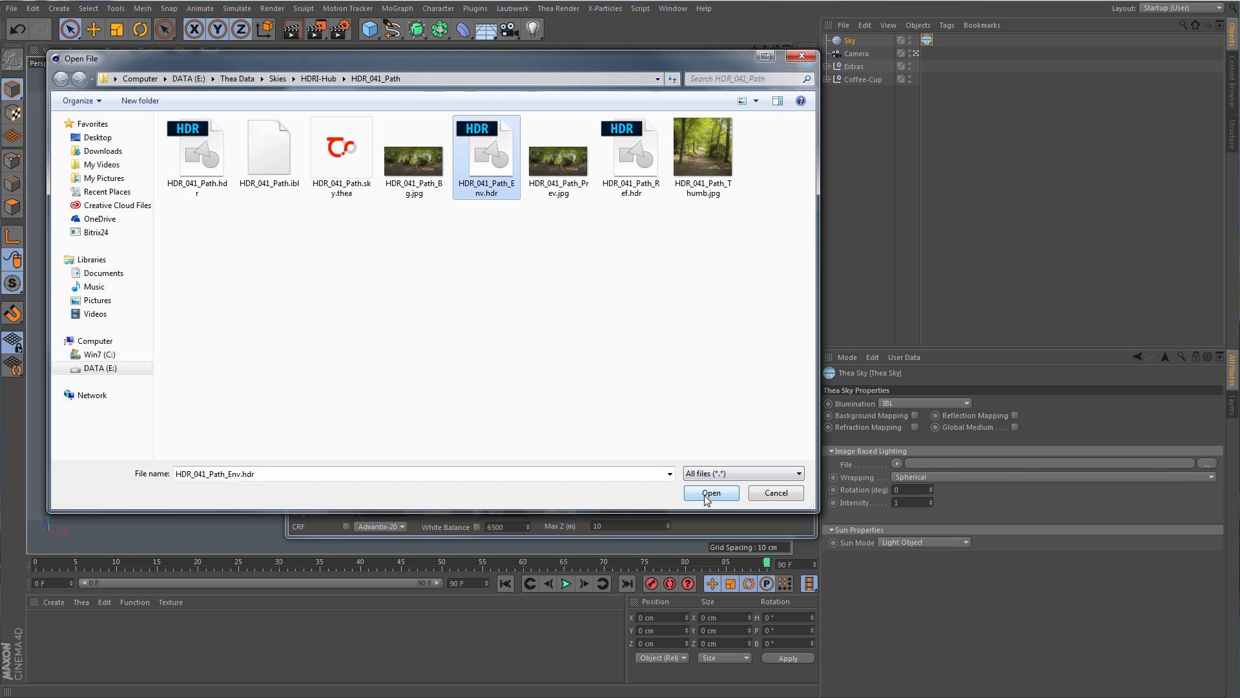
click(710, 492)
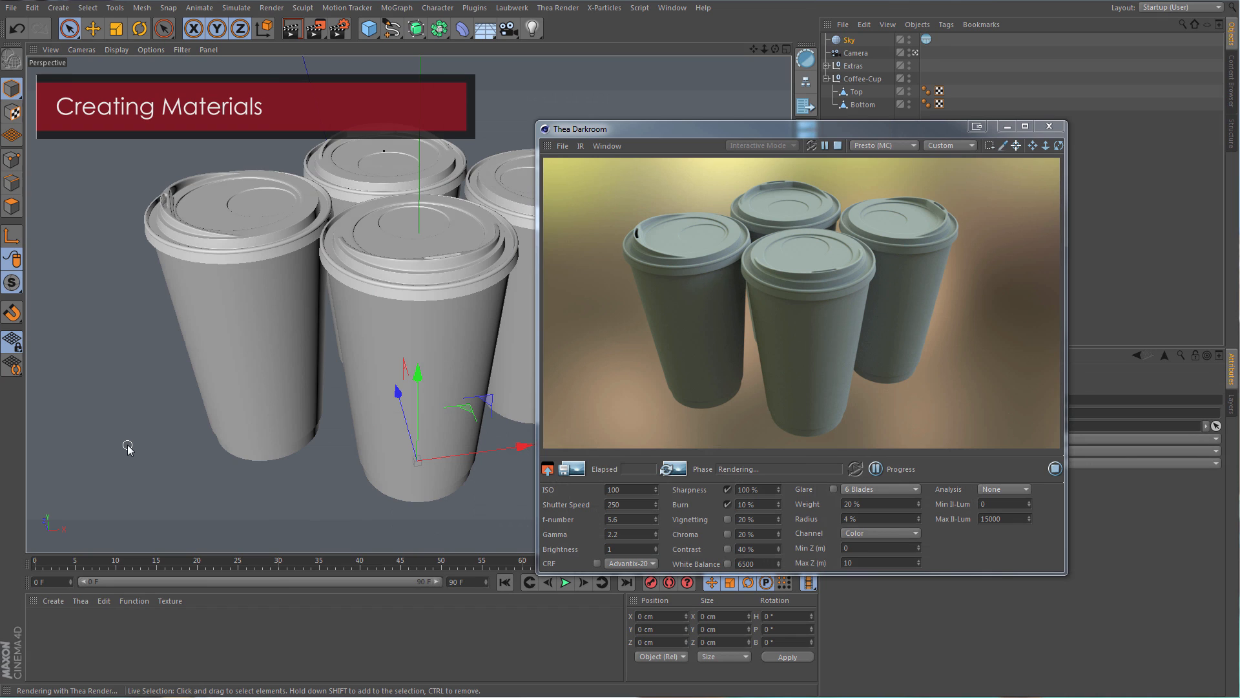
Create a Thea Plastic material for the cup lids.
click(78, 601)
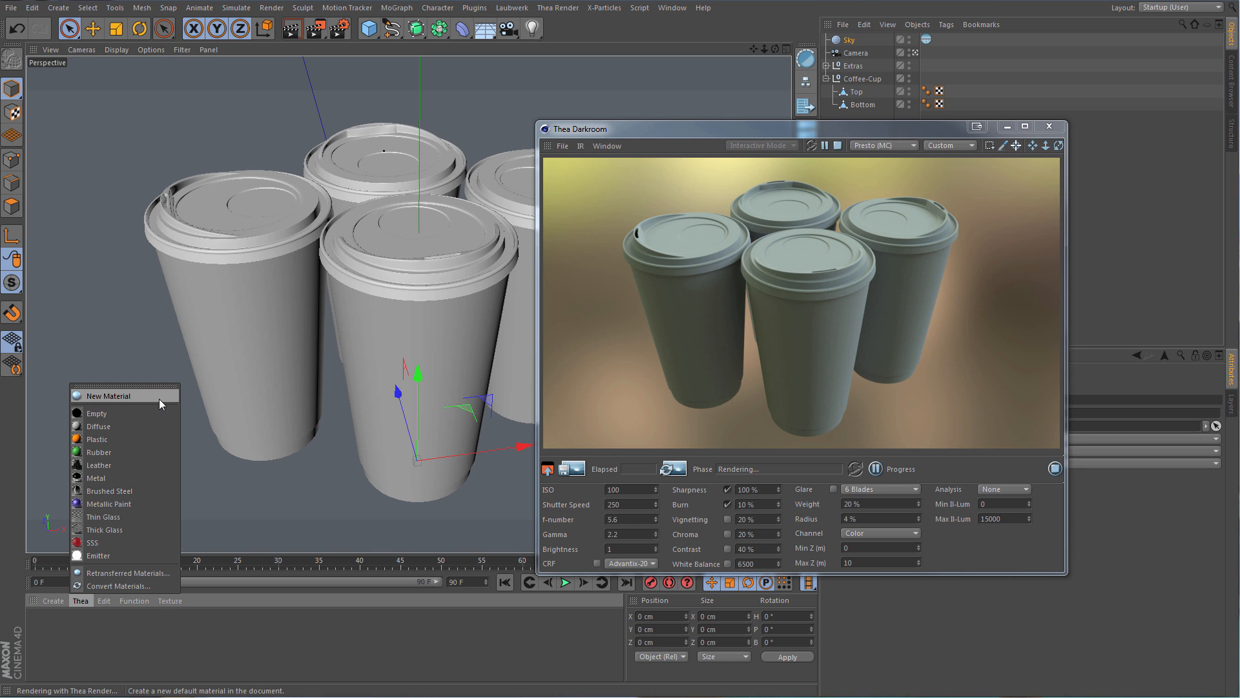
mouse_move(98, 464)
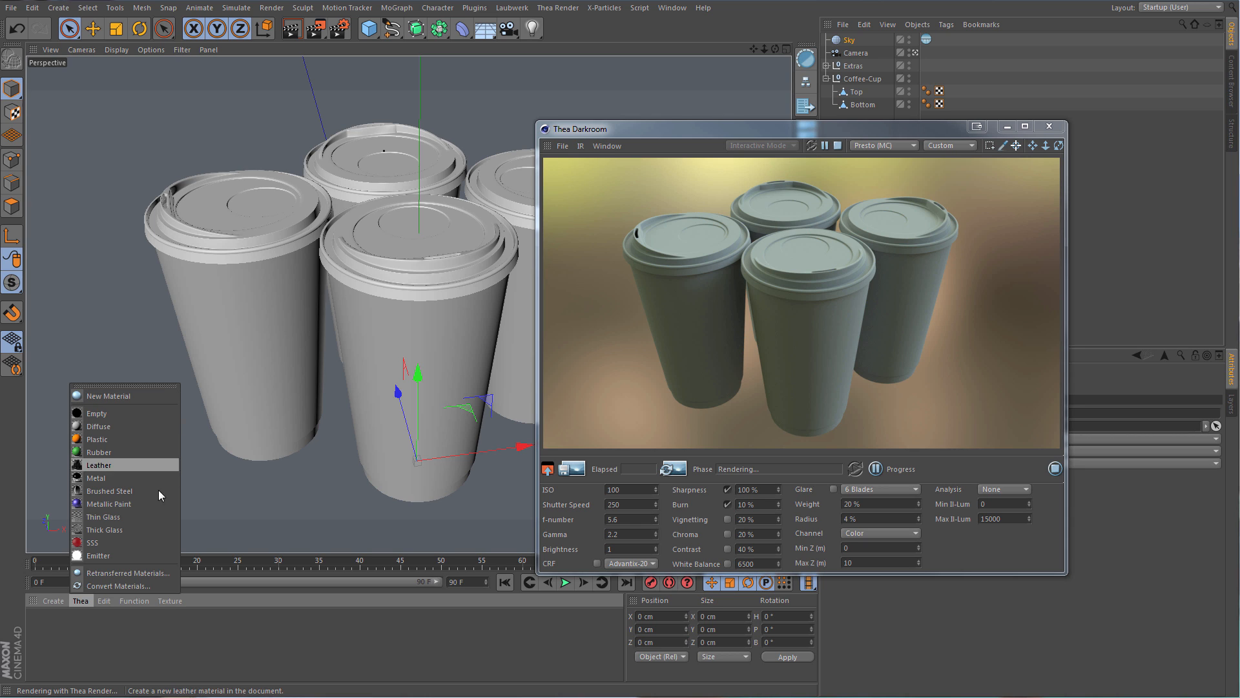
mouse_move(154, 544)
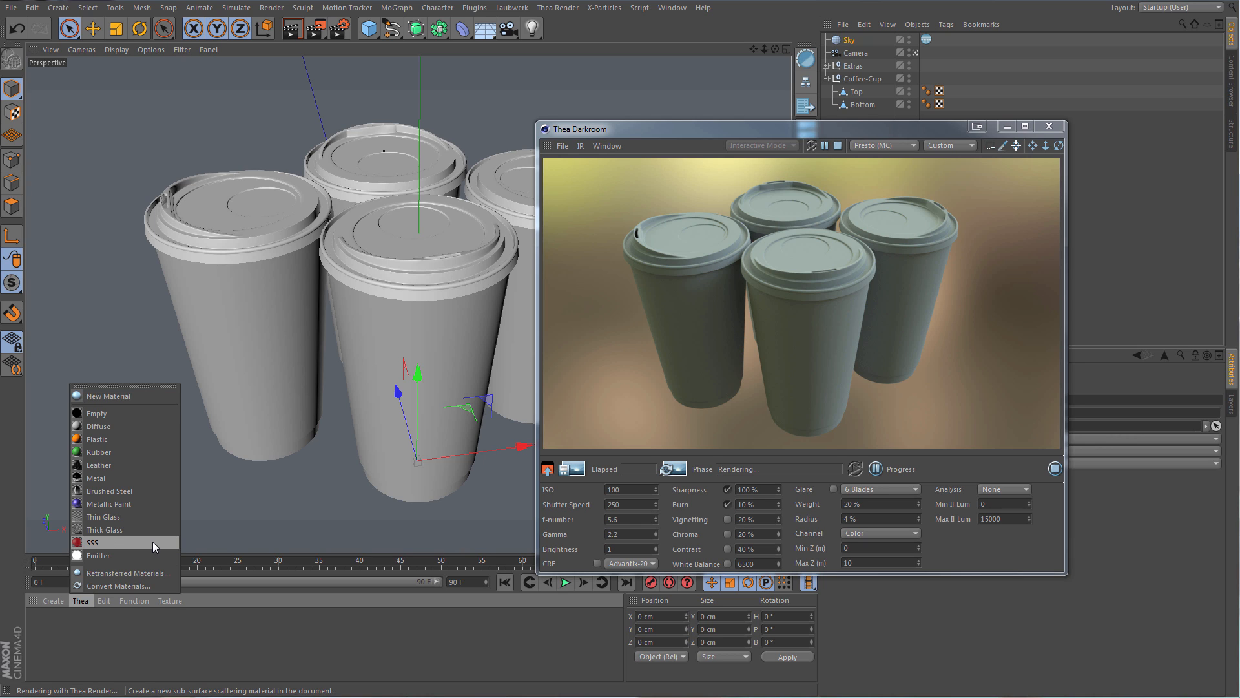
click(96, 439)
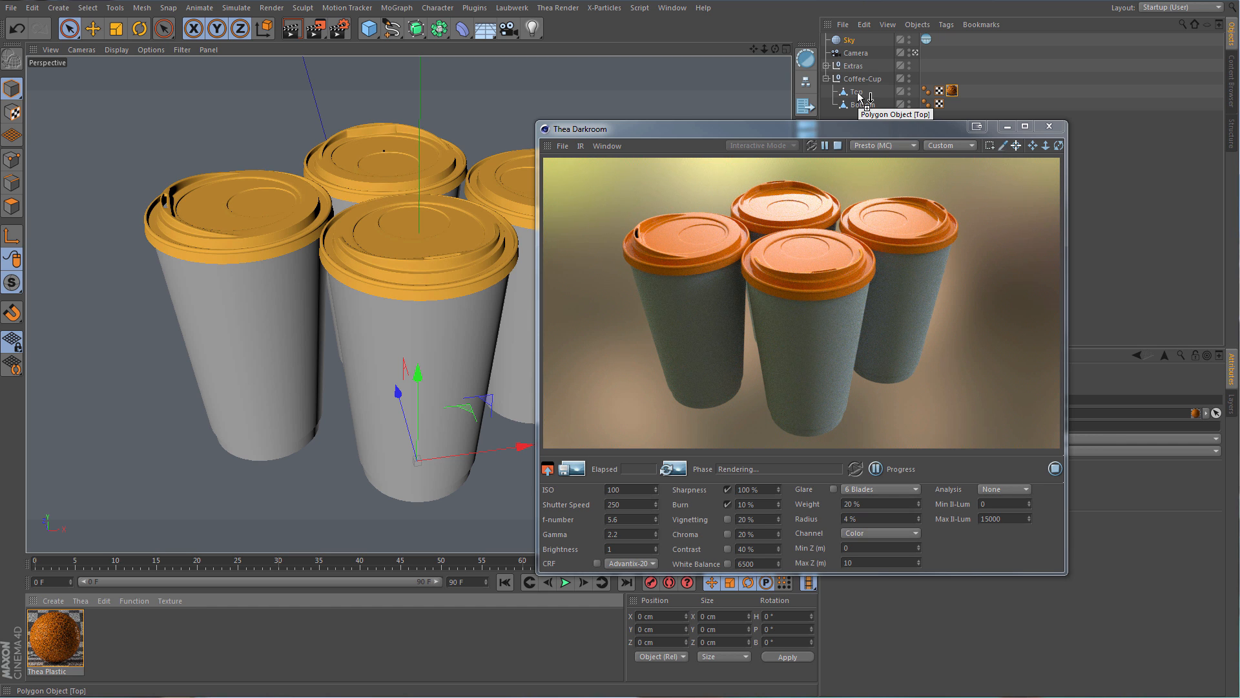
Create a Thea Diffuse material for the cup bodies.
click(80, 600)
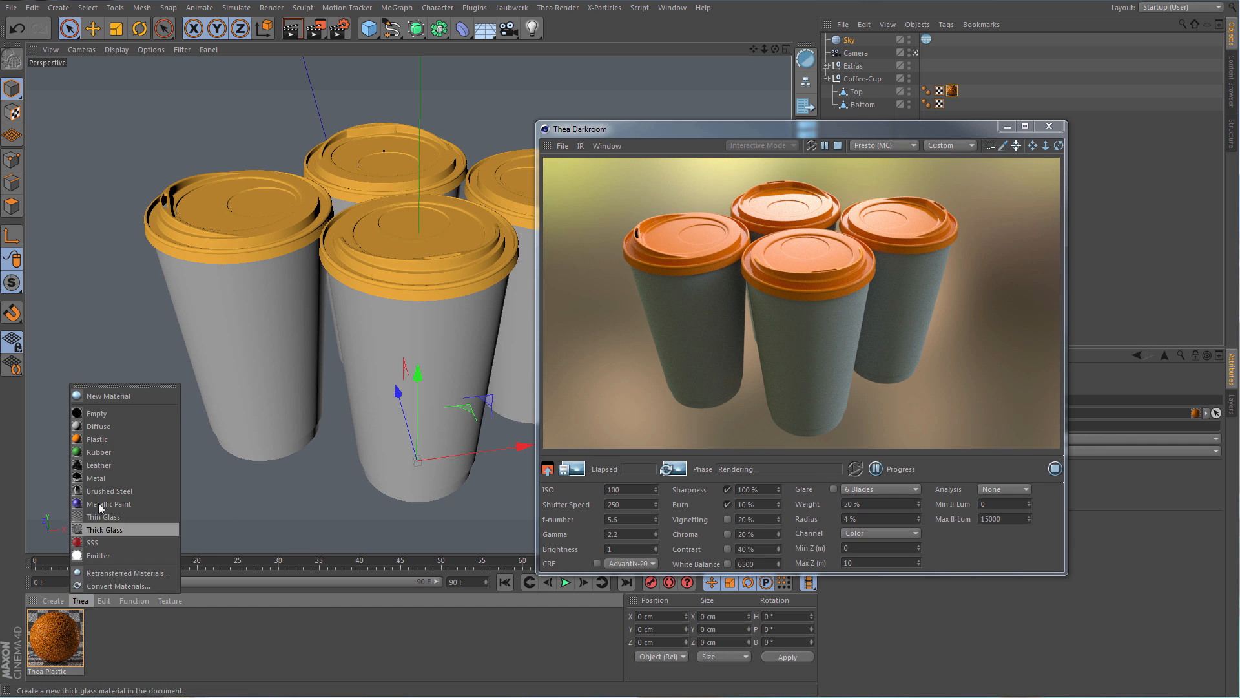
click(97, 425)
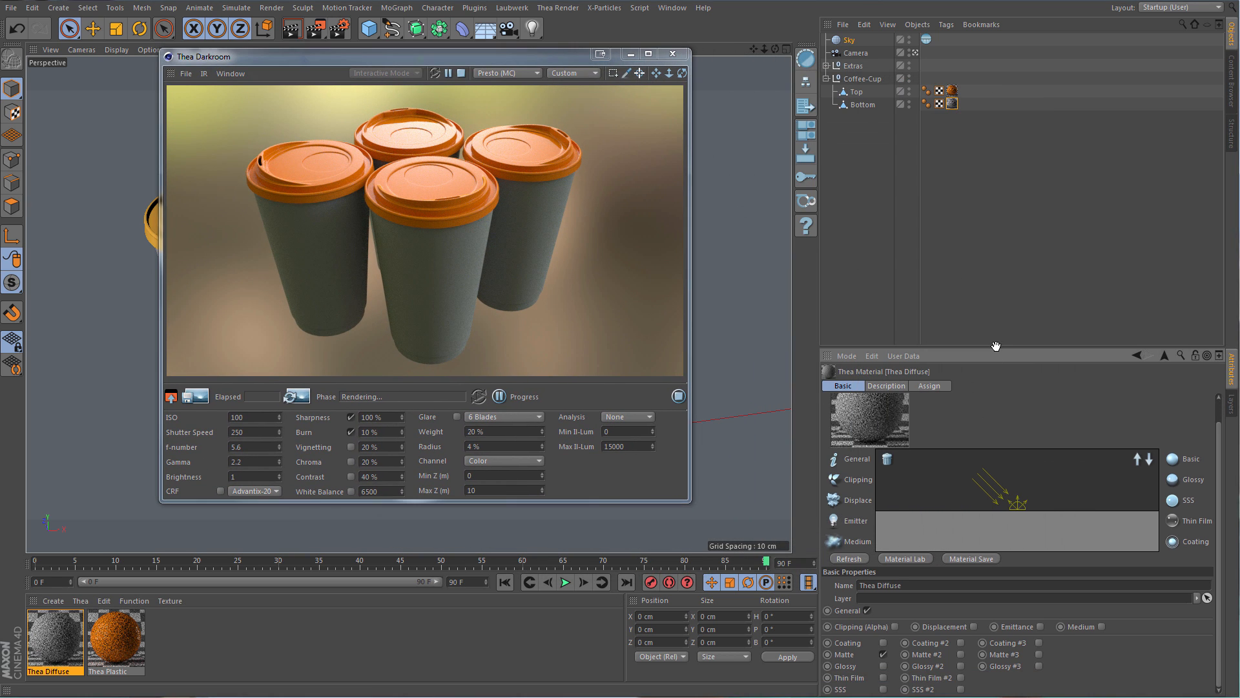
Set the Thea Diffuse material's Matte diffuse colour to a light grey-white.
click(885, 385)
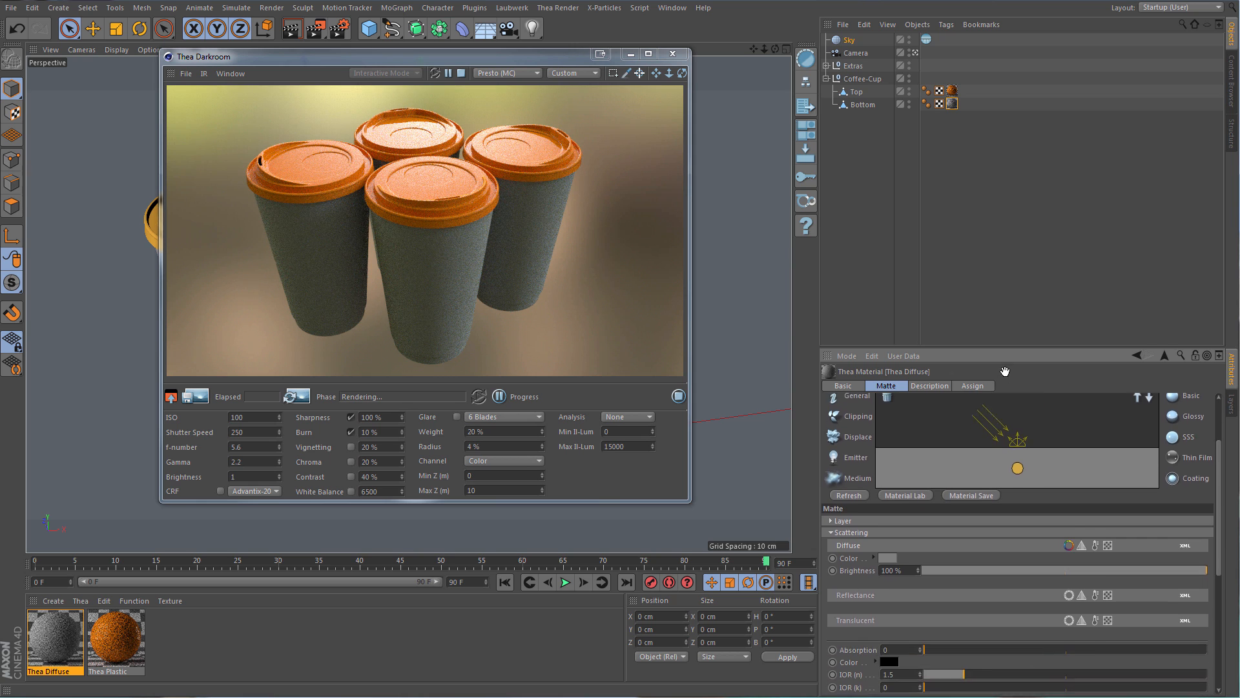
scroll(down, 3)
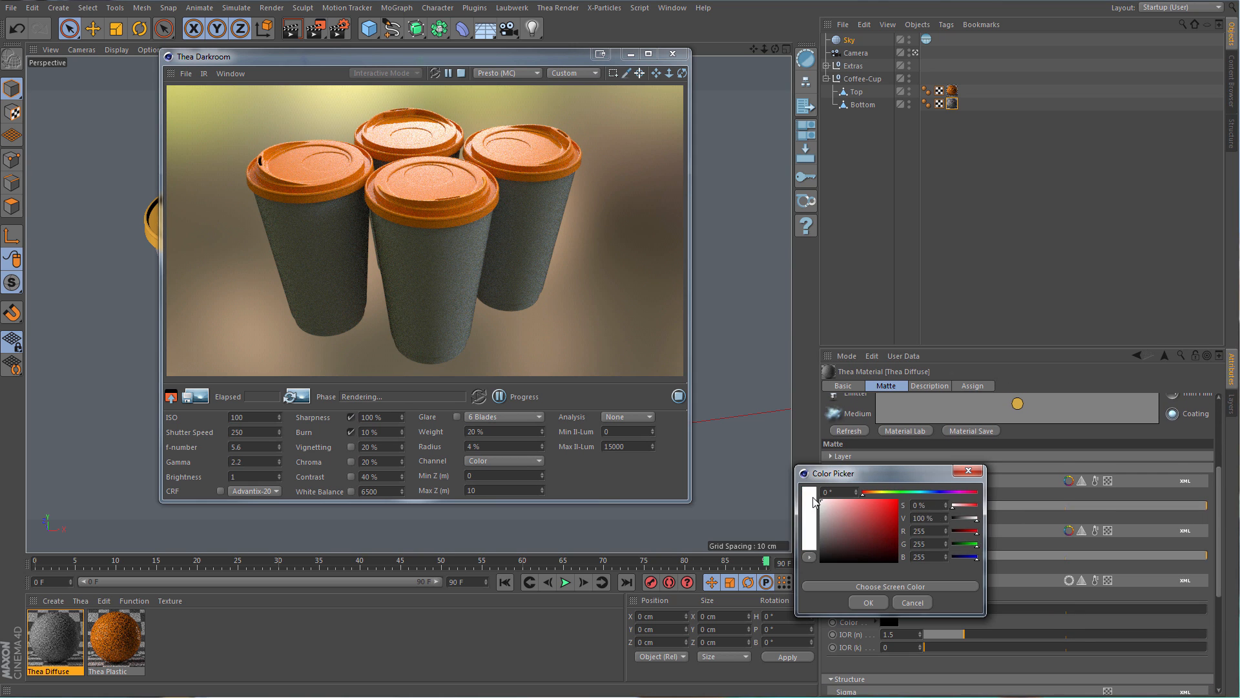
click(911, 602)
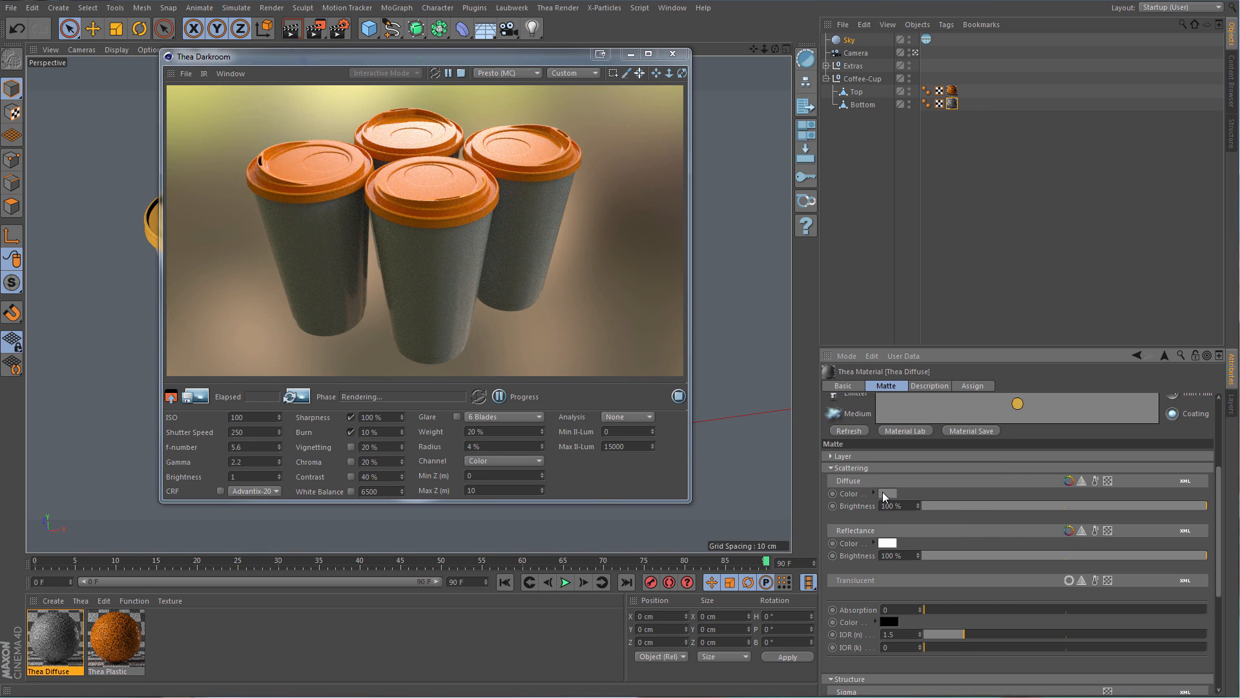
click(888, 492)
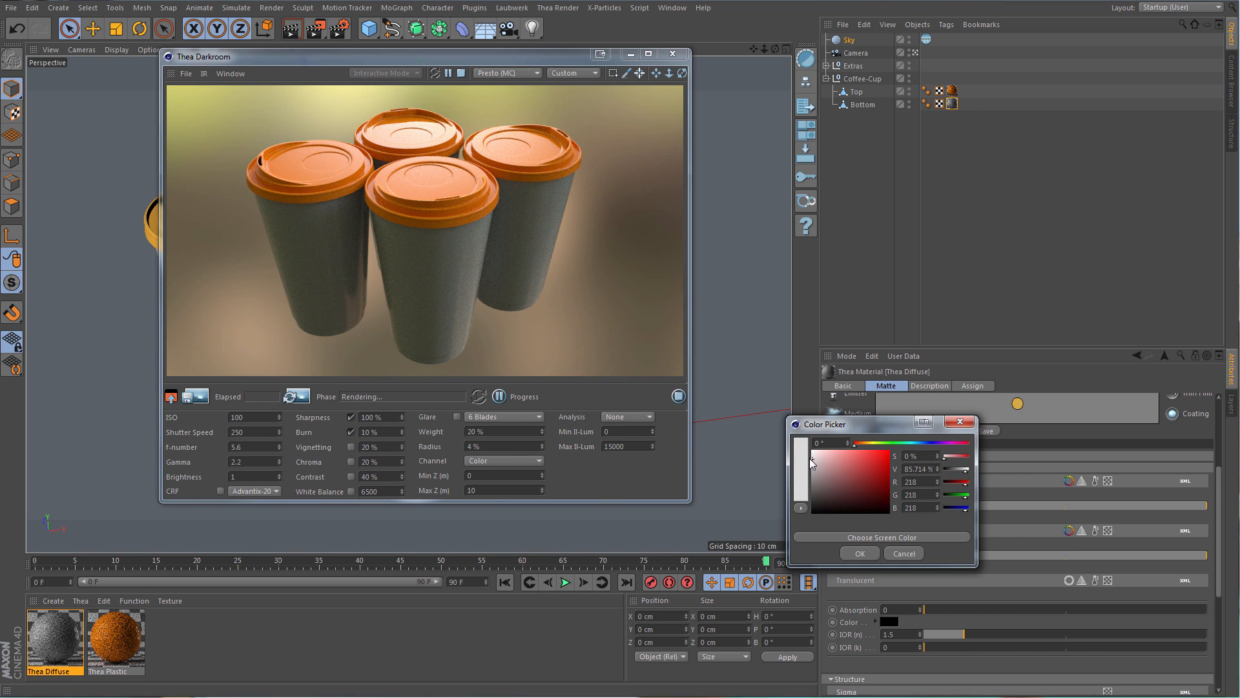
click(903, 553)
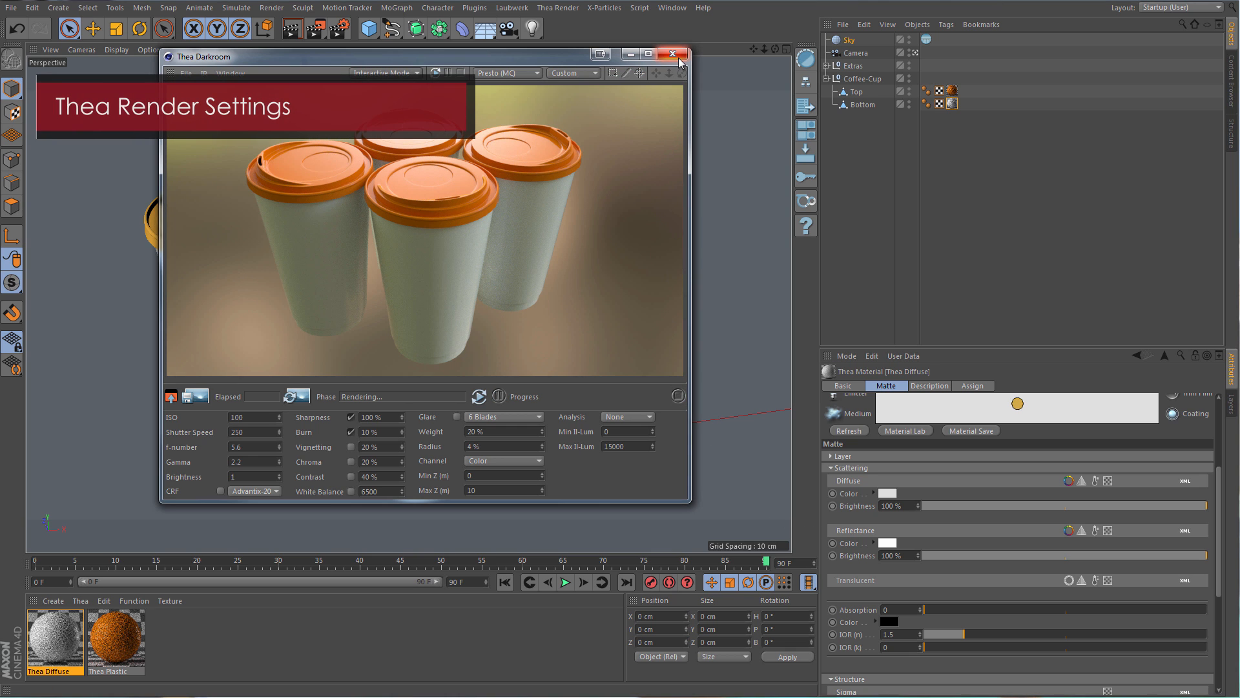
Close the Darkroom and bring up Cinema 4D's Render Settings with the output resolution shown.
click(671, 54)
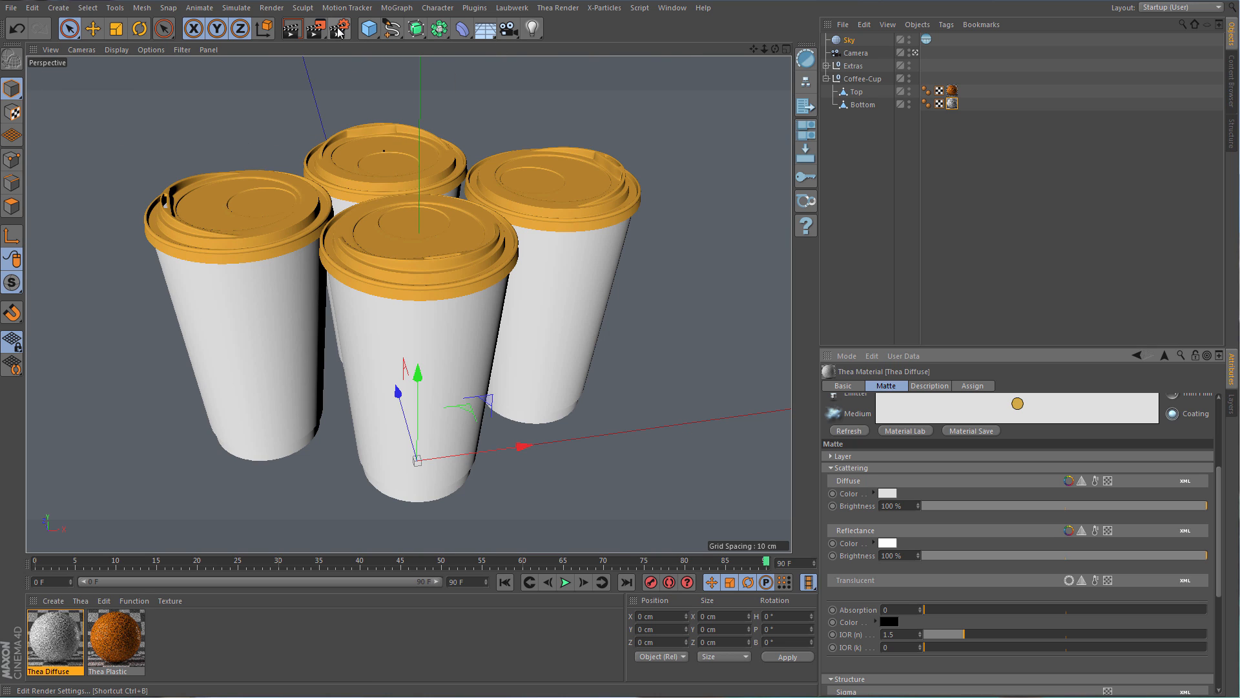
click(338, 28)
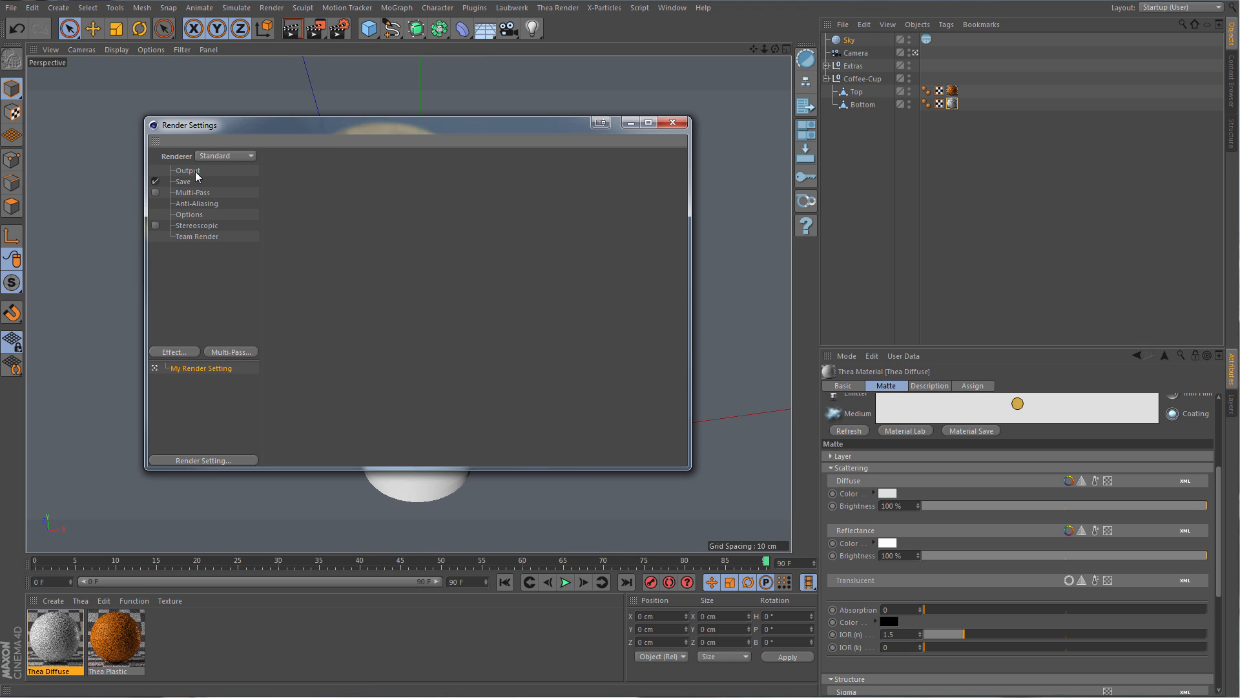
click(188, 171)
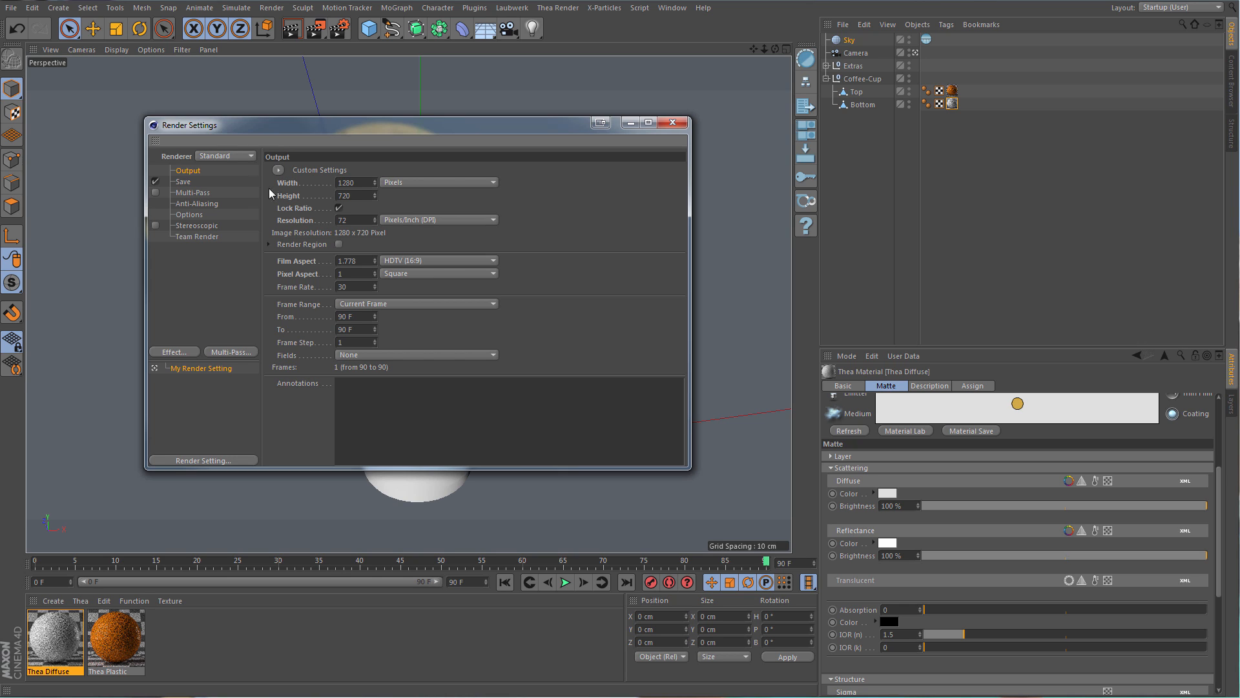
mouse_move(234, 159)
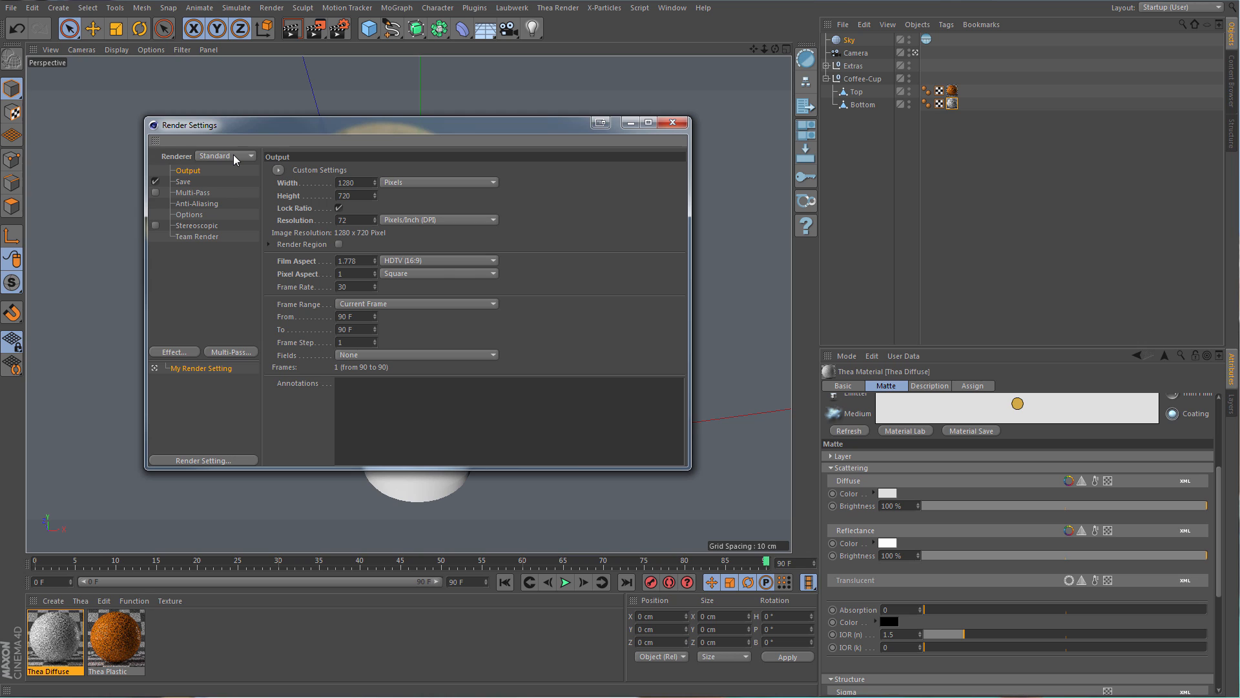
Set the renderer to Thea Render in Production Mode.
click(225, 155)
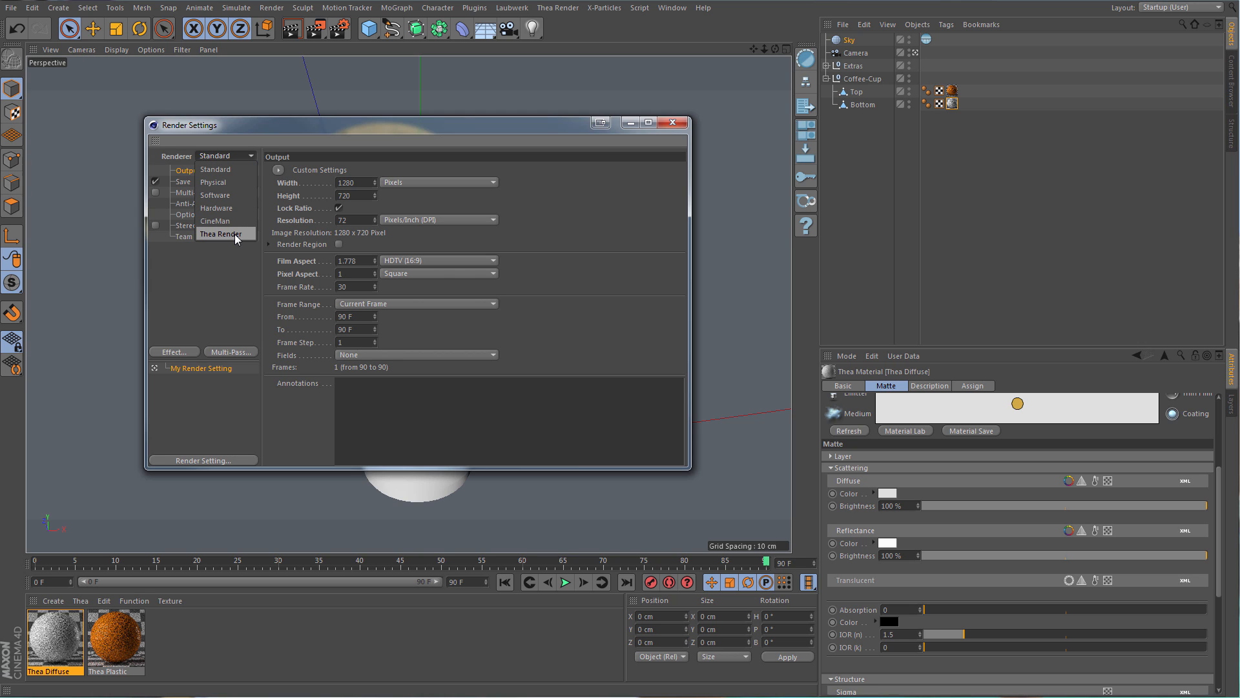
click(221, 234)
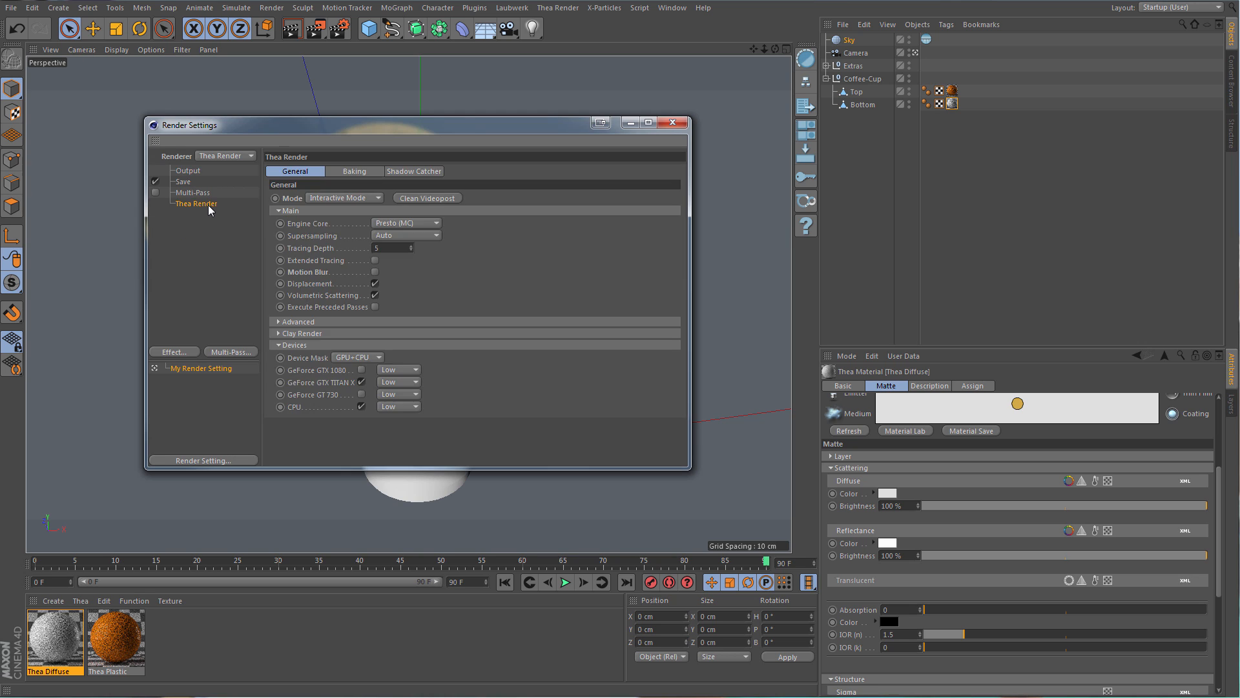
click(344, 196)
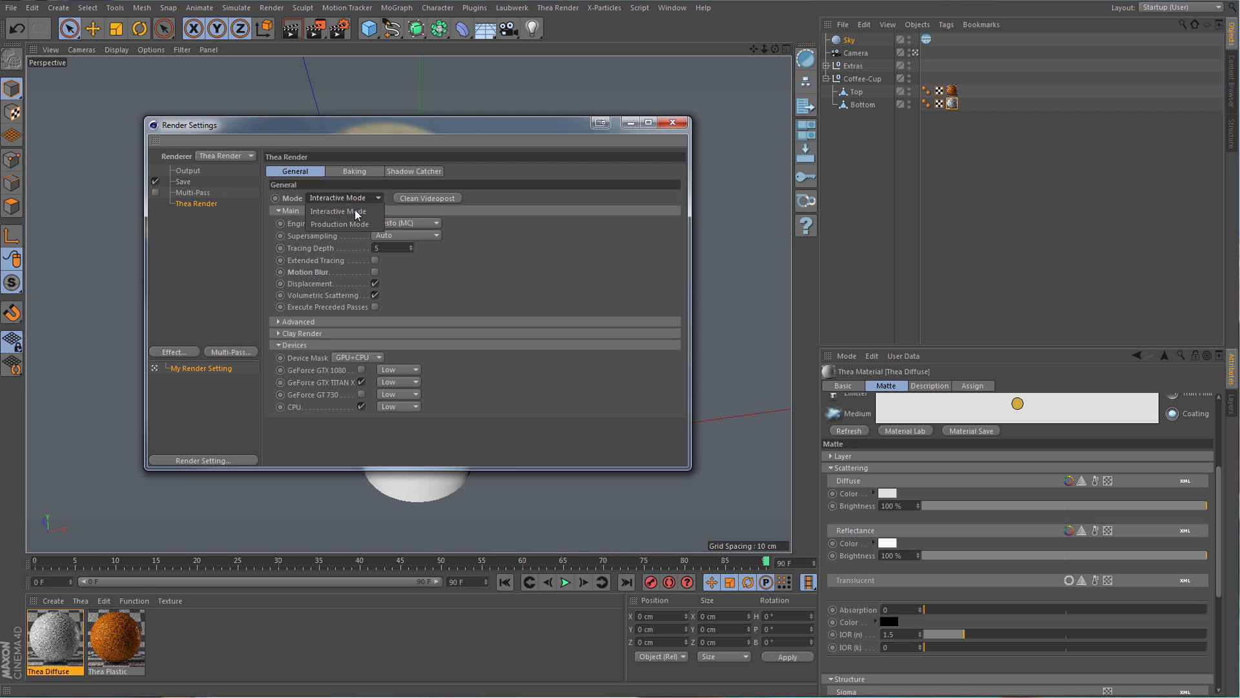
click(339, 224)
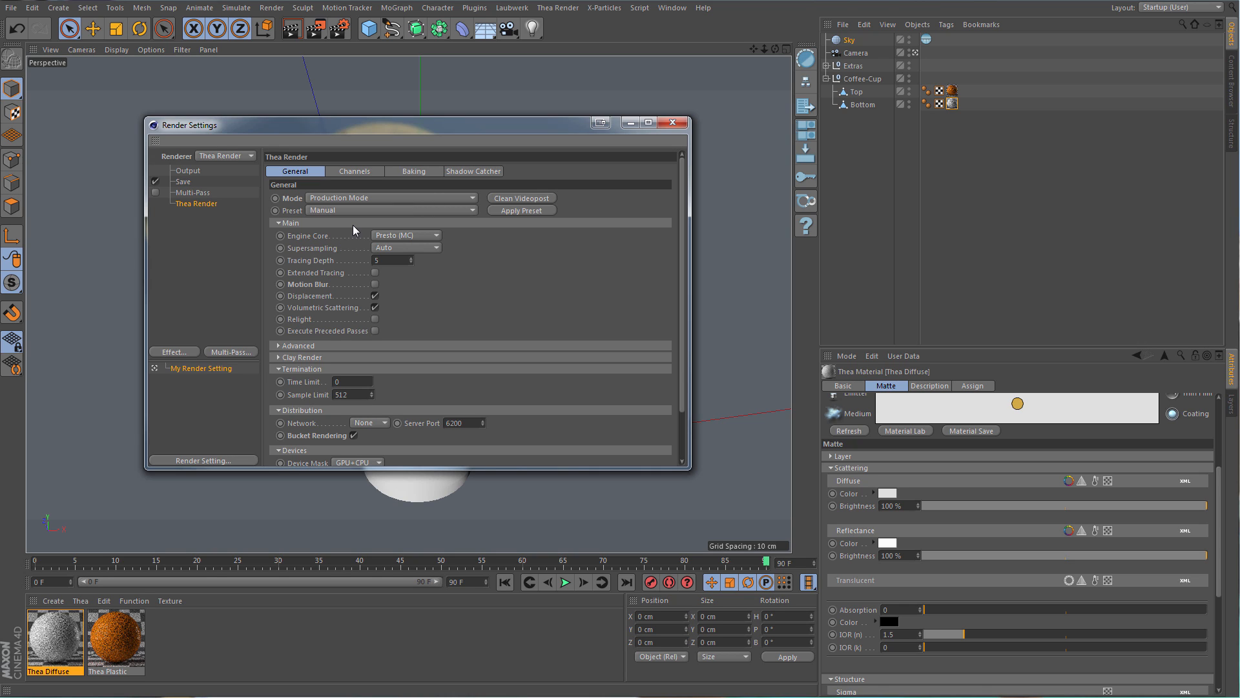
mouse_move(671, 122)
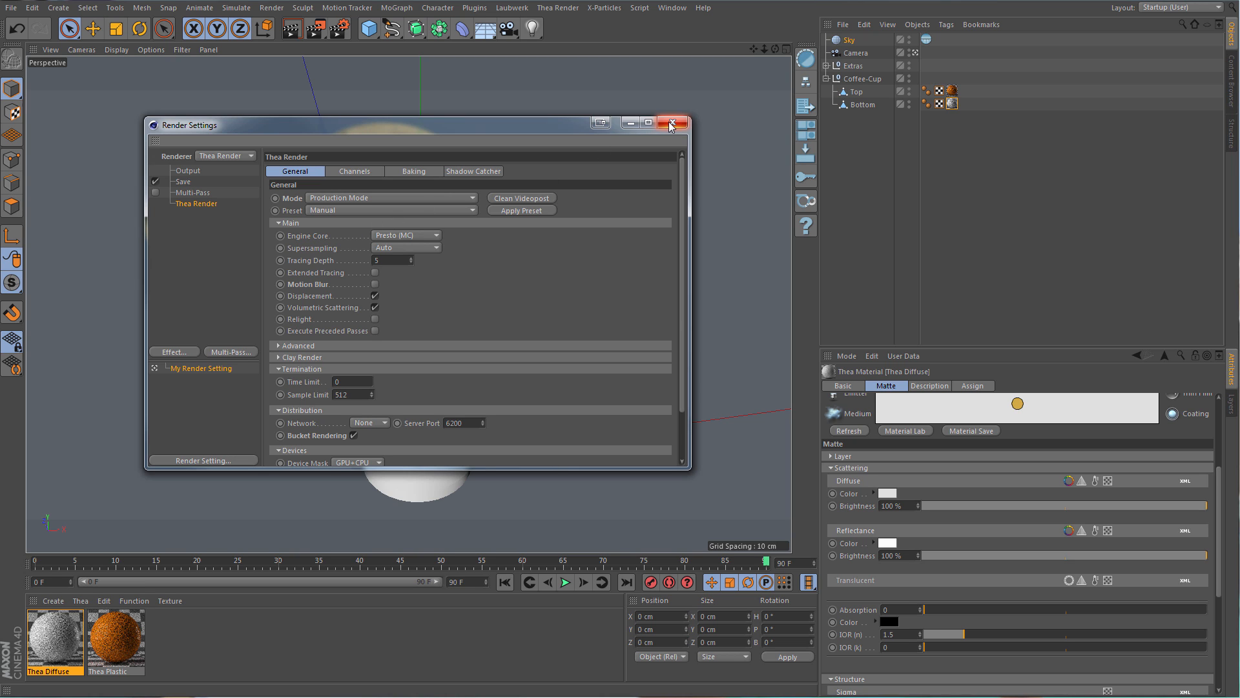
Disable Linear Workflow in the Project Settings, deepening the lids' orange.
click(671, 123)
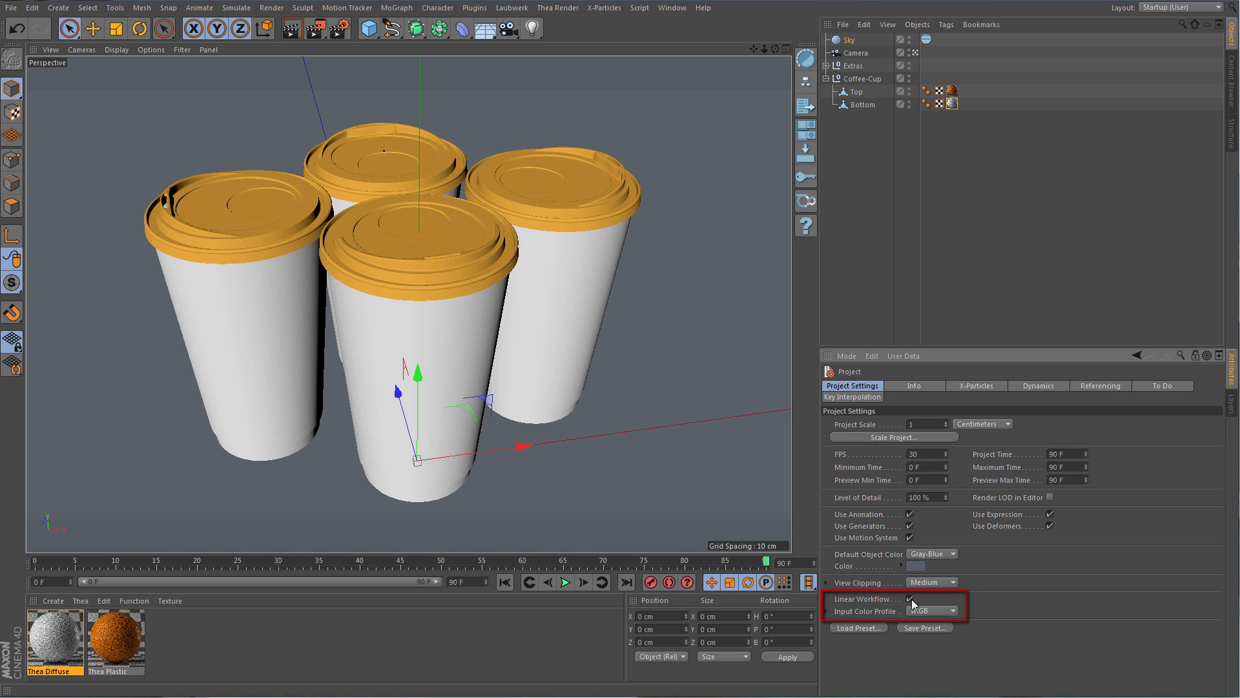
click(908, 600)
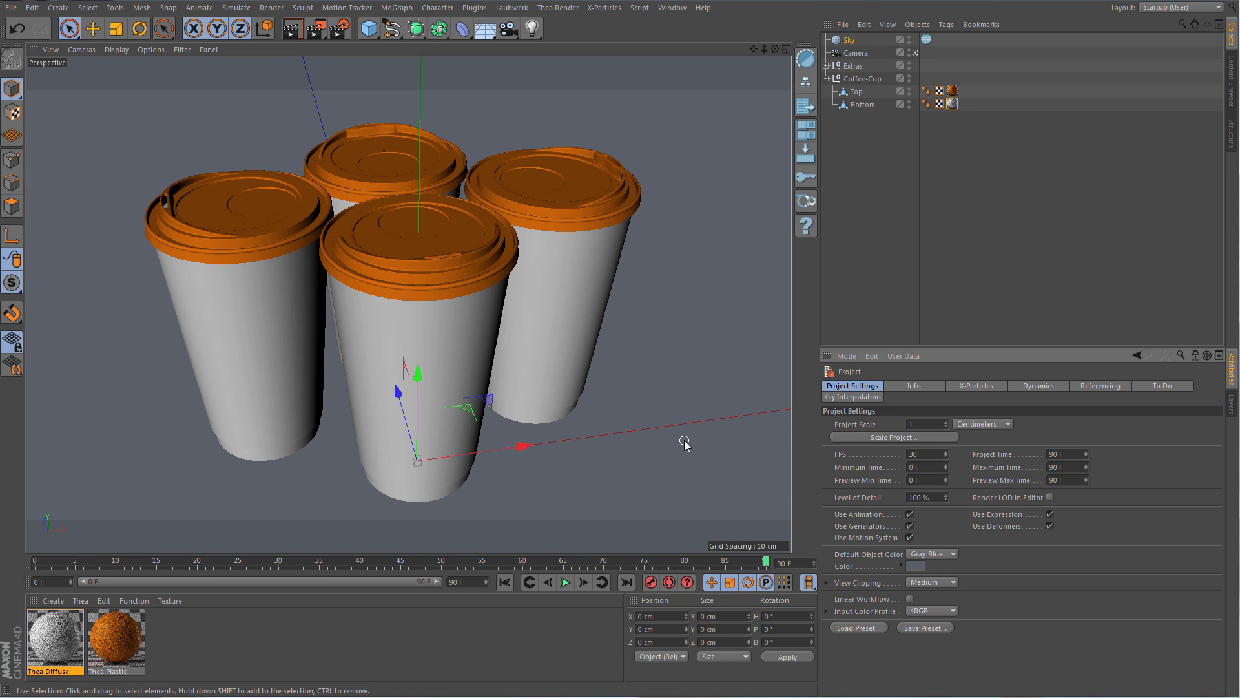
mouse_move(690, 441)
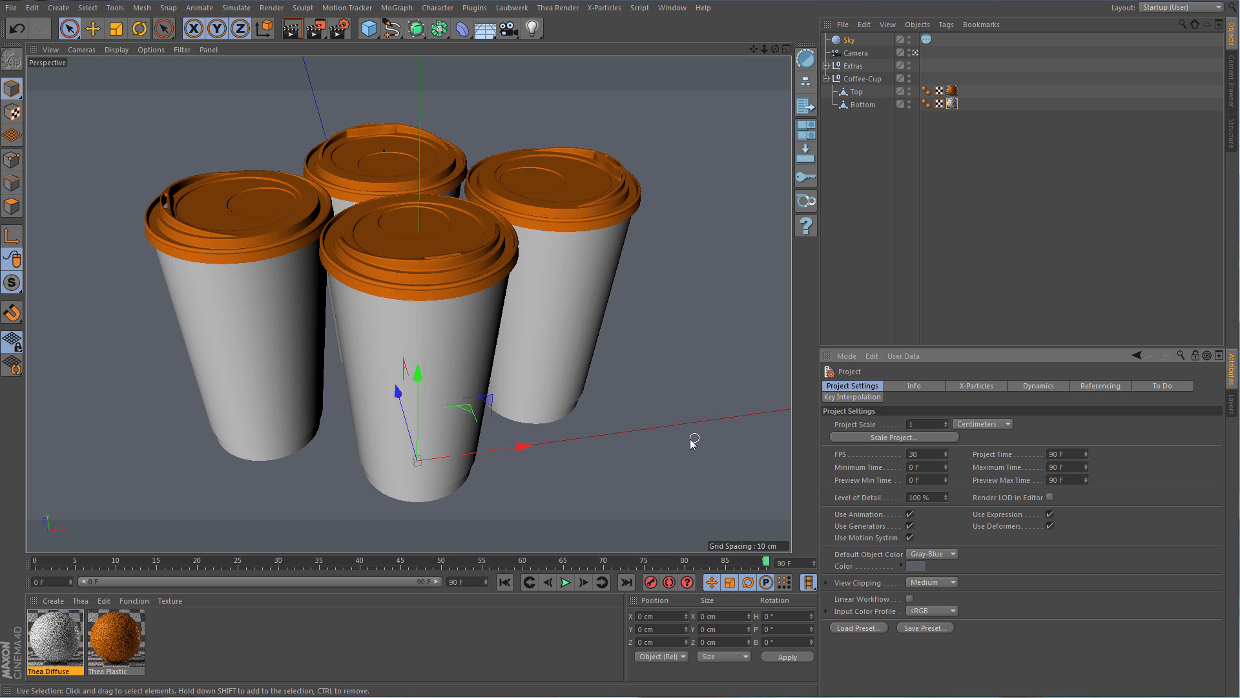
Render the four cups to the Picture Viewer, review the image and dismiss the viewer.
click(315, 29)
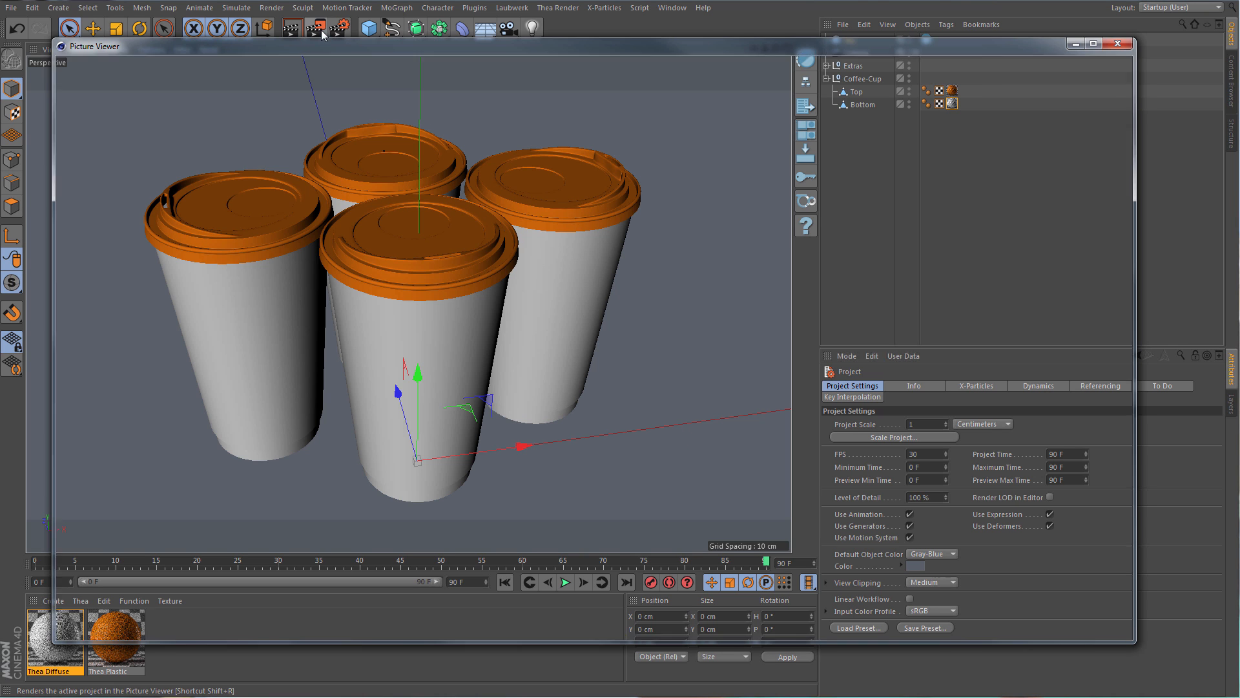
click(323, 29)
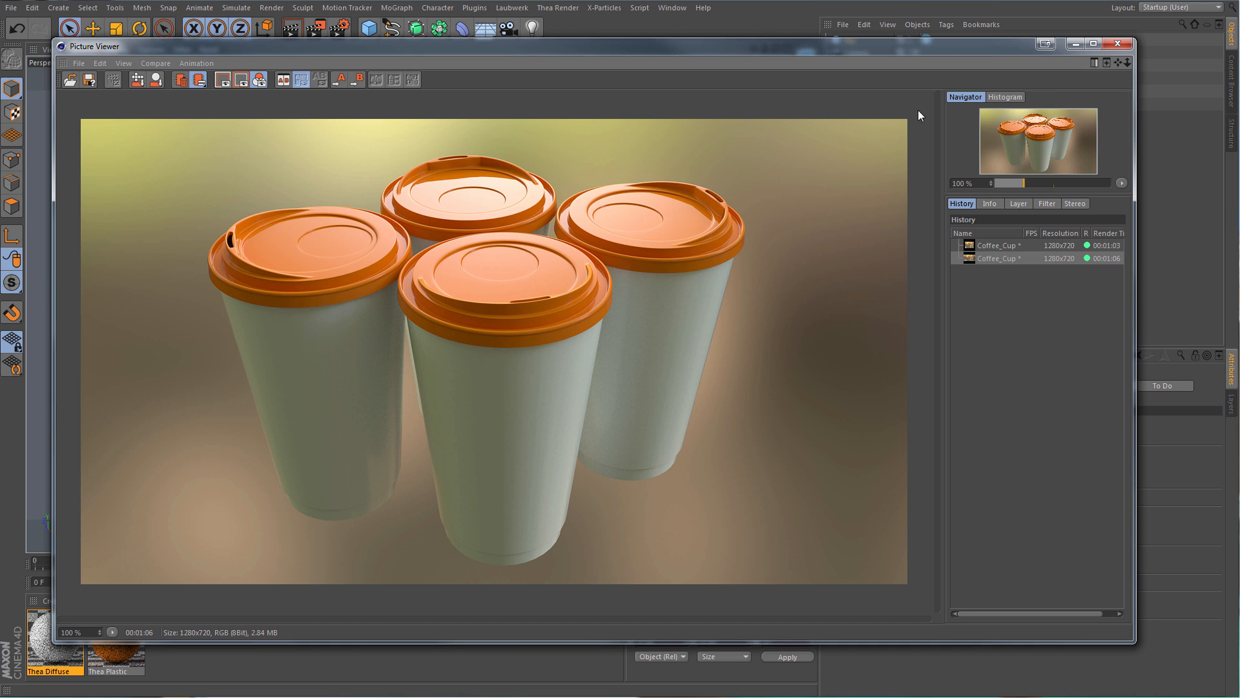
click(1119, 44)
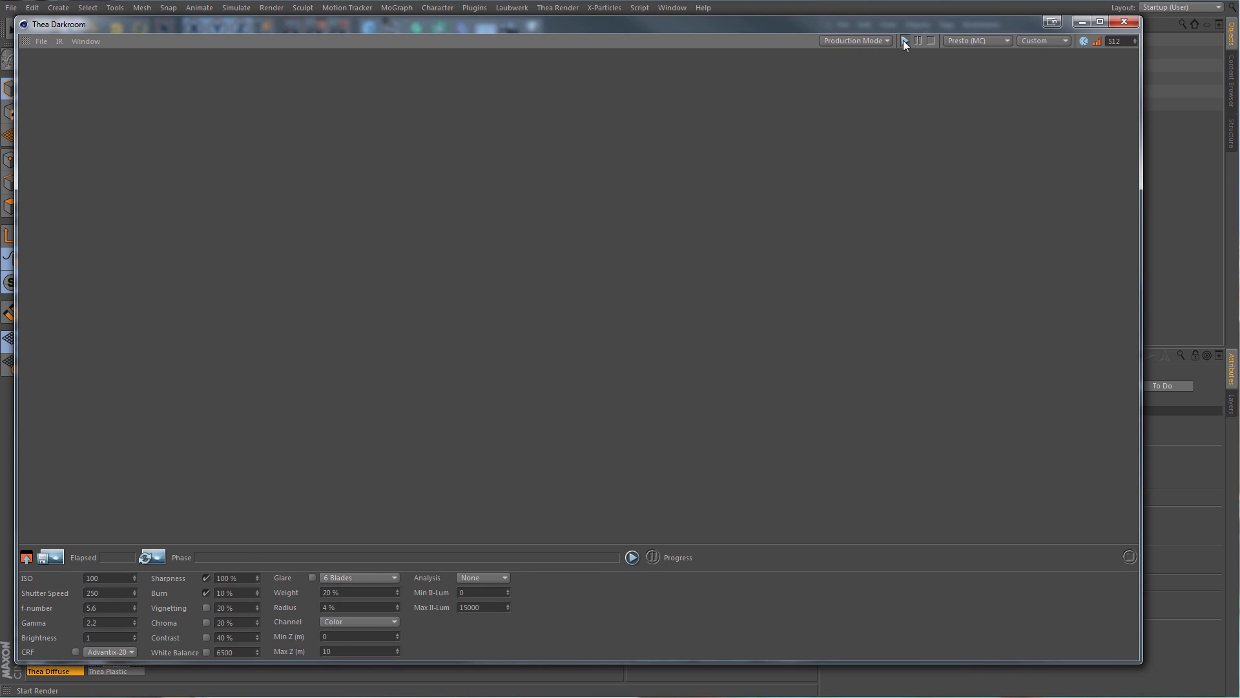
Start the Thea Darkroom production render of the cups under the HDR sky.
click(904, 40)
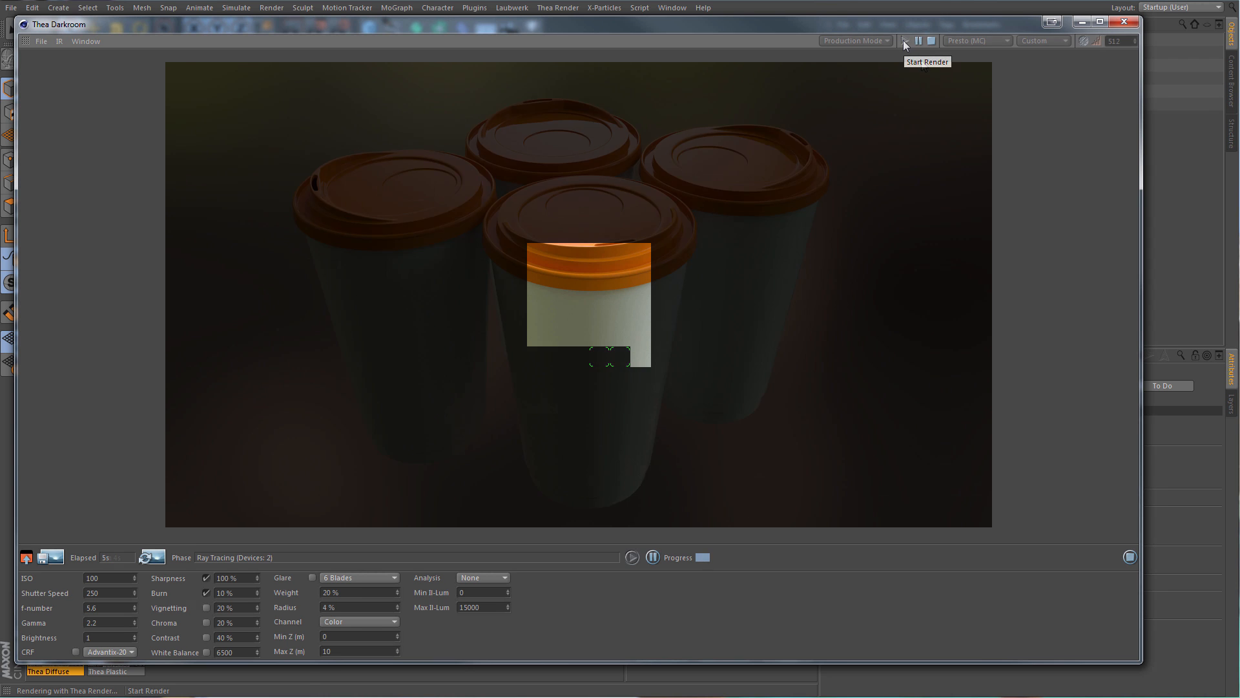
click(905, 40)
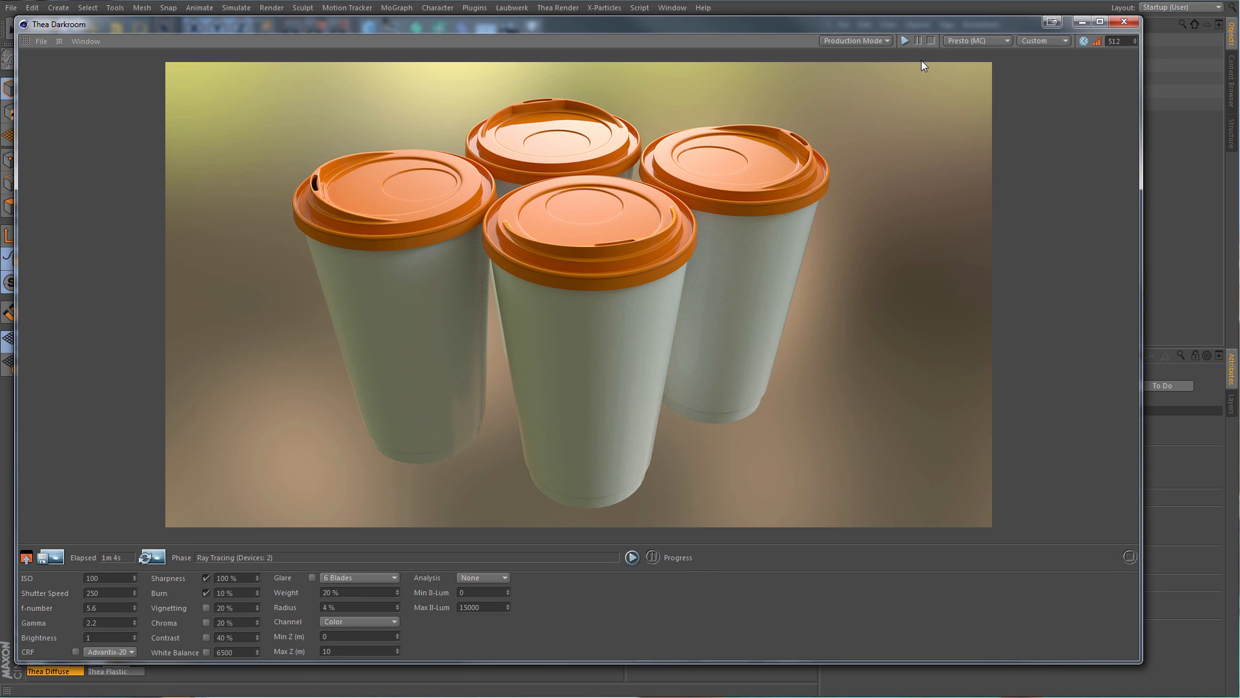